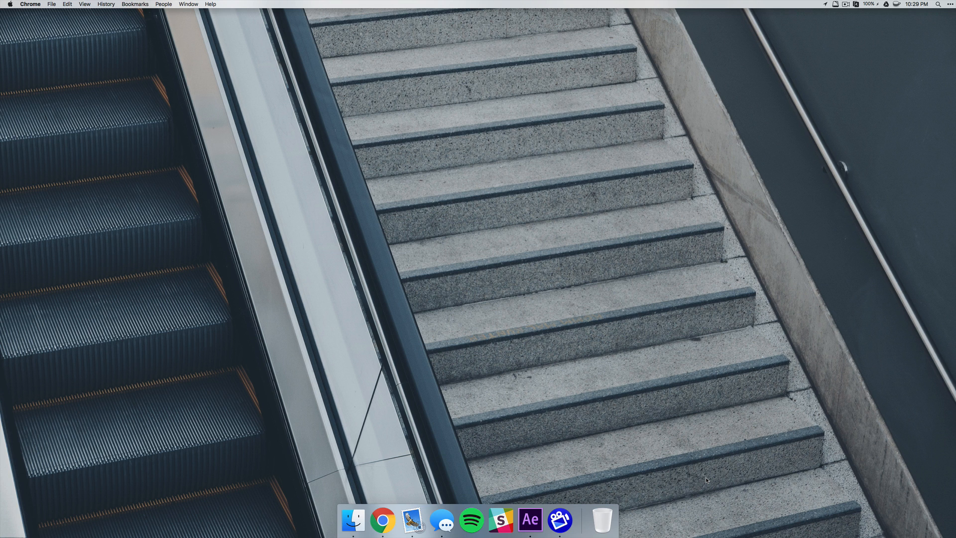
Bring up the finished Google Logo Intro project and preview Comp 1's pop-in animation.
{"action": "left_click", "coordinate": [529, 520]}
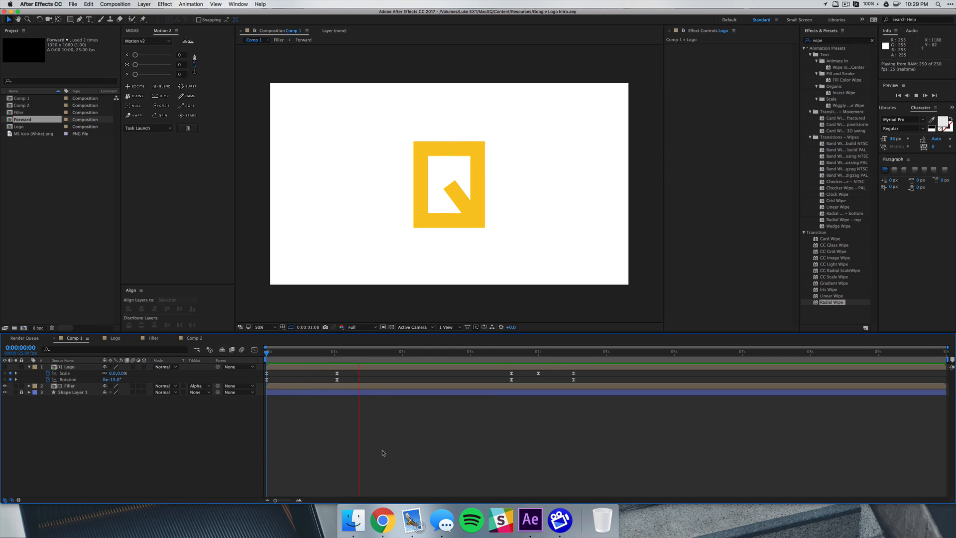
{"action": "left_click", "coordinate": [496, 352]}
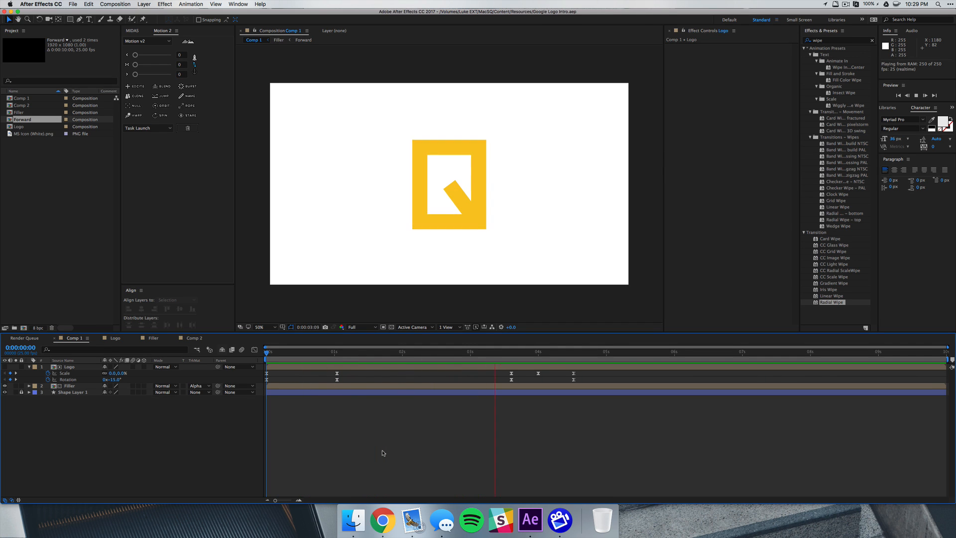
{"action": "left_click", "coordinate": [631, 352]}
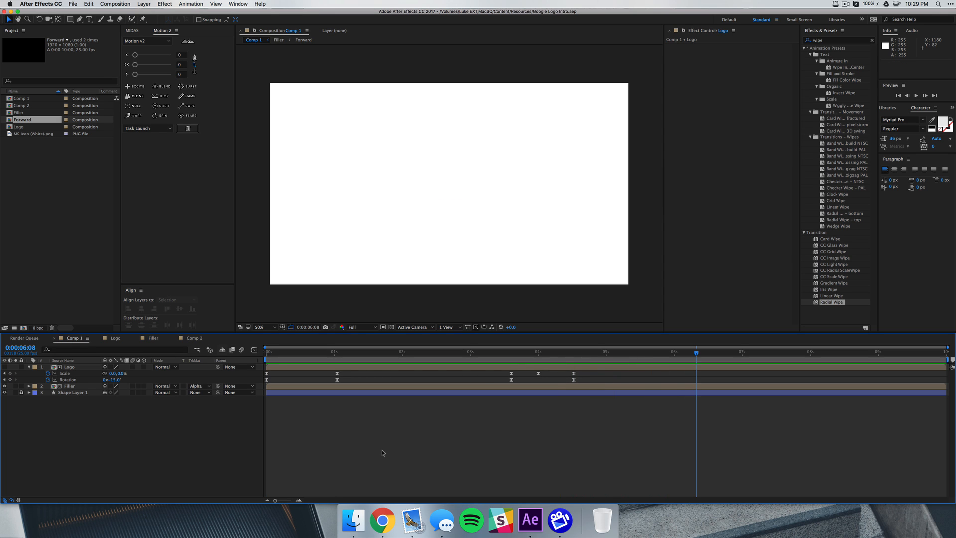
{"action": "mouse_move", "coordinate": [418, 446]}
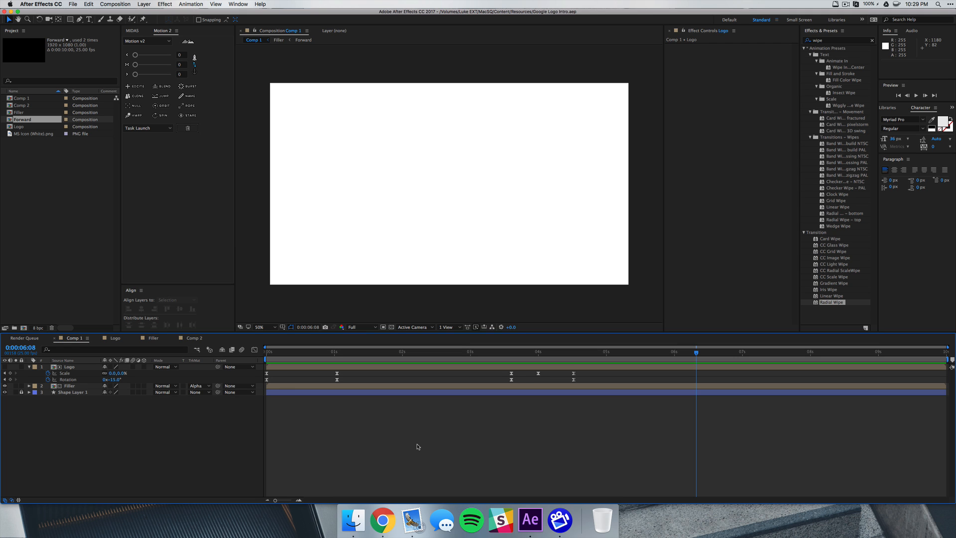
Create a new HDTV 1080 25 composition named Logo.
{"action": "left_click", "coordinate": [114, 5]}
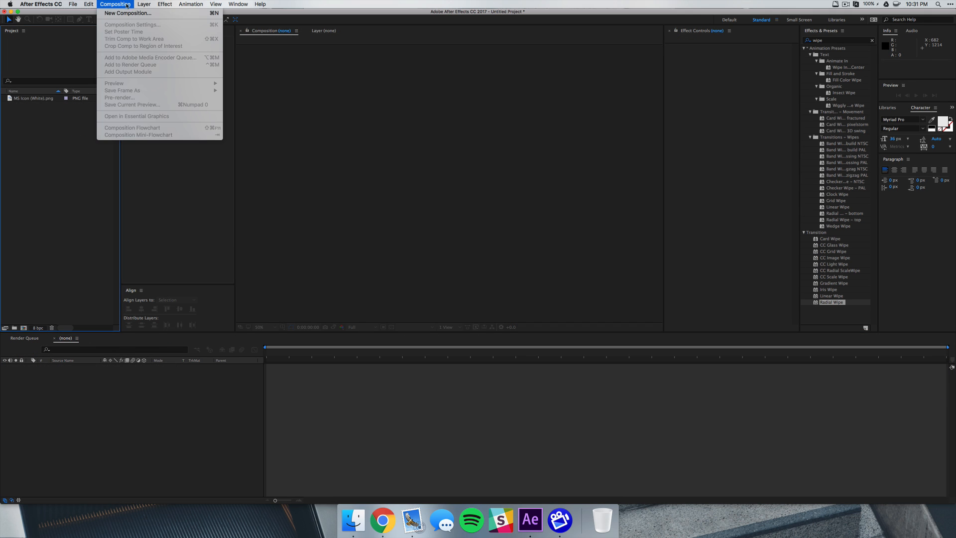
{"action": "left_click", "coordinate": [127, 13]}
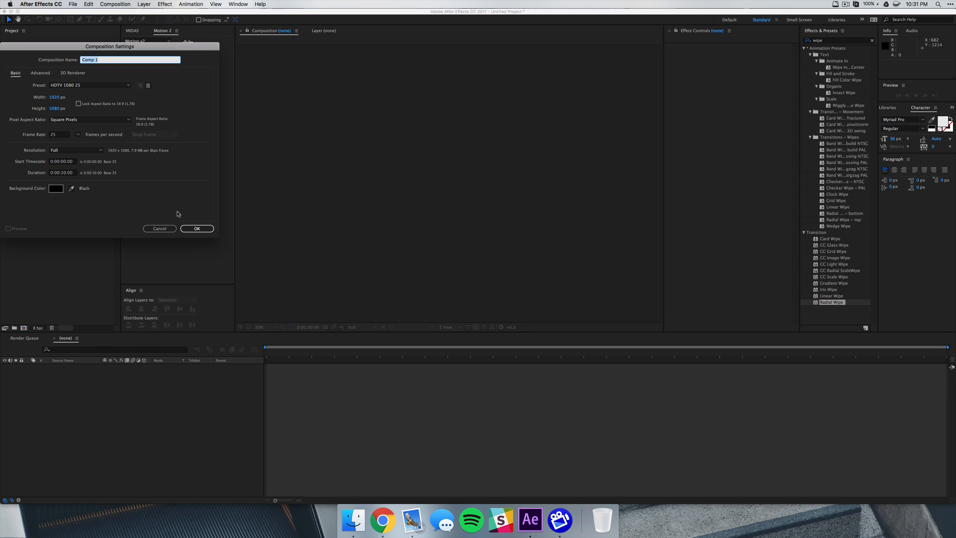
{"action": "mouse_move", "coordinate": [131, 113]}
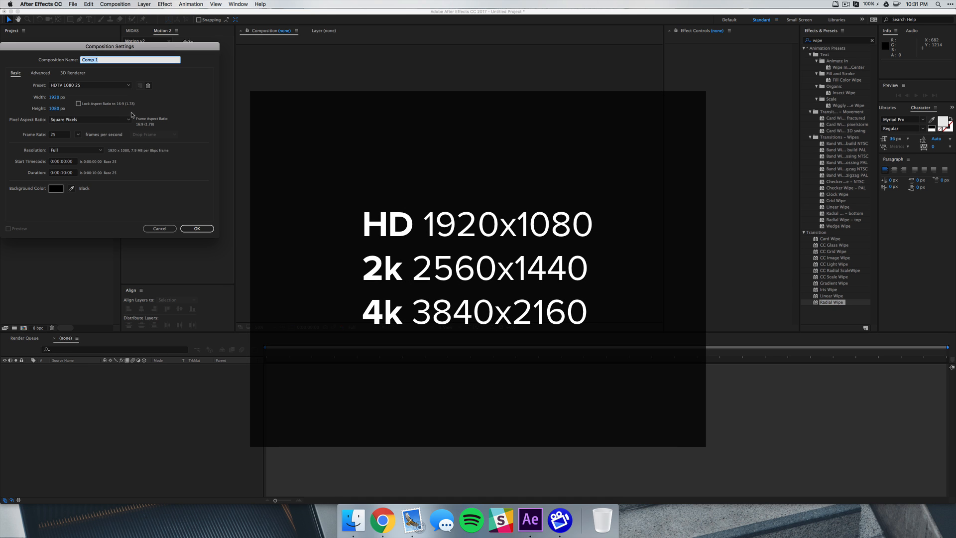
{"action": "type", "text": "Logo"}
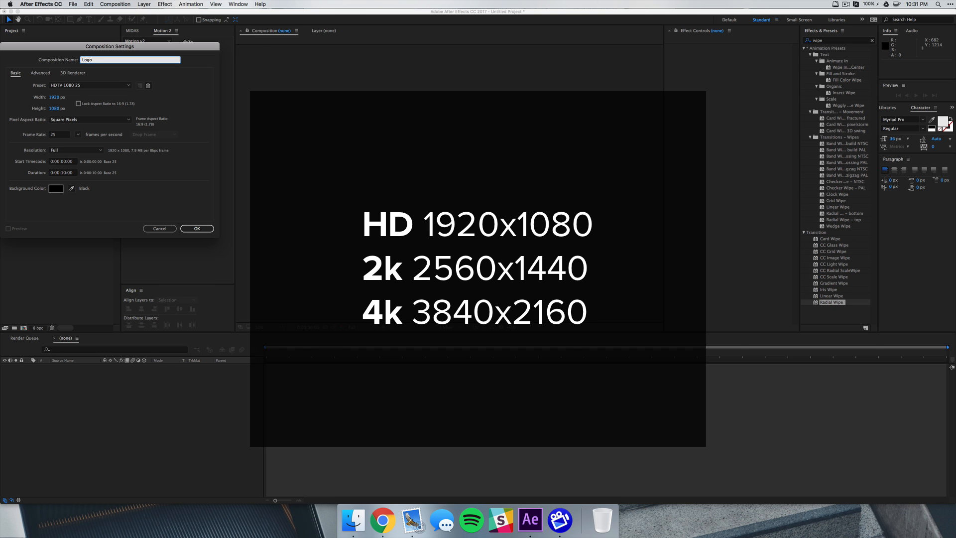
{"action": "left_click", "coordinate": [196, 228]}
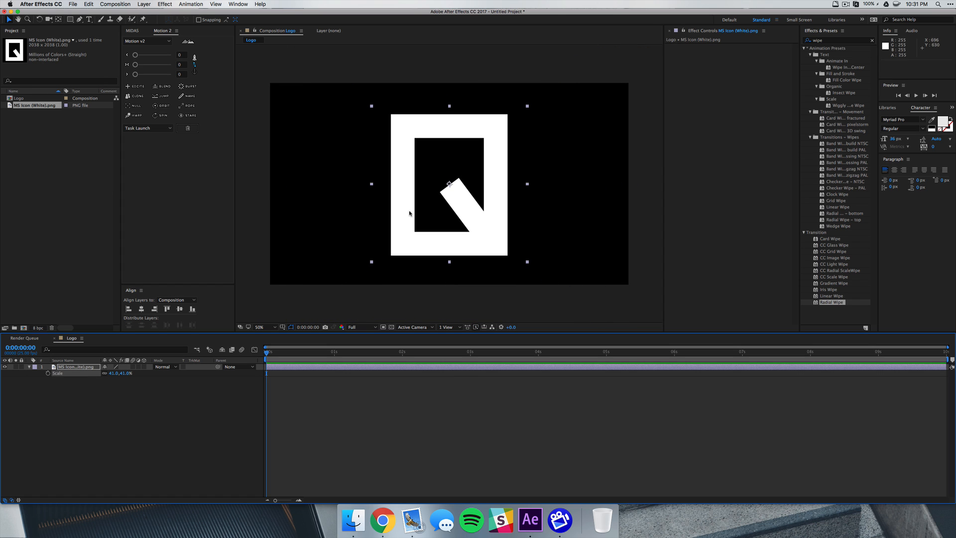
{"action": "mouse_move", "coordinate": [556, 212]}
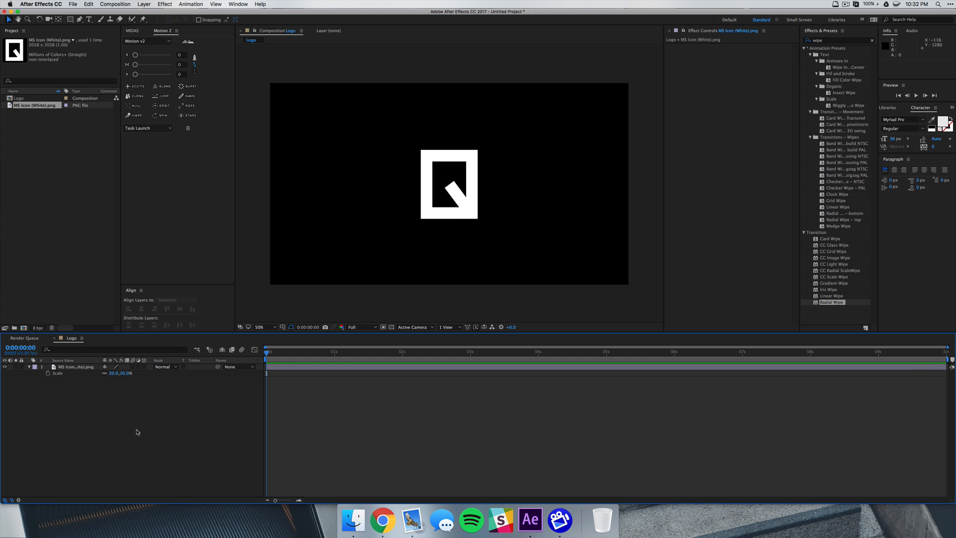
Create a second HD 25 fps composition named Filler.
{"action": "left_click", "coordinate": [115, 5]}
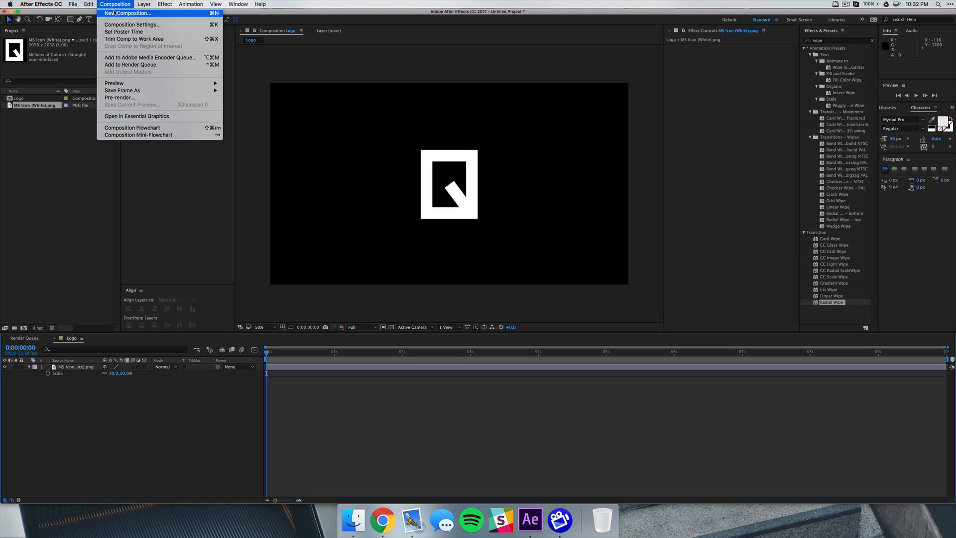
{"action": "left_click", "coordinate": [128, 14]}
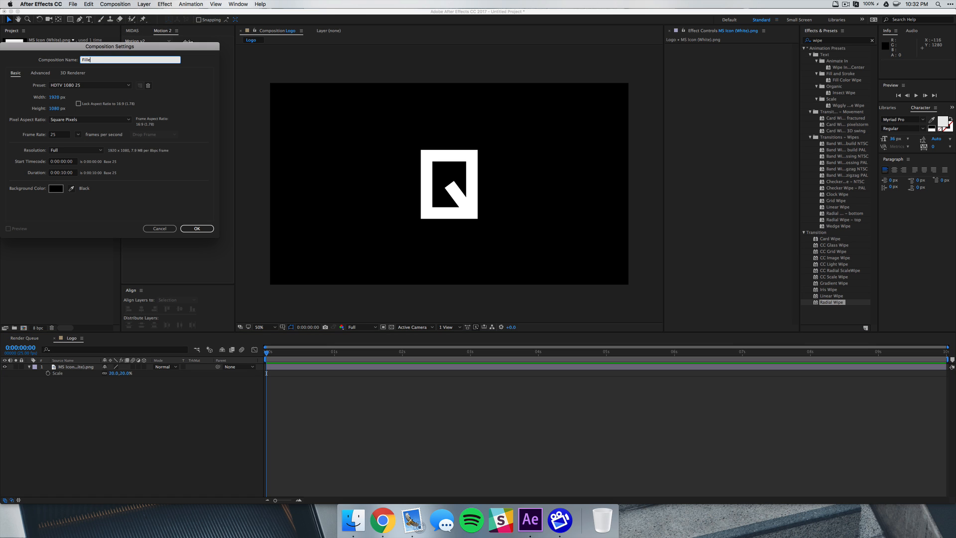
{"action": "left_click", "coordinate": [197, 228]}
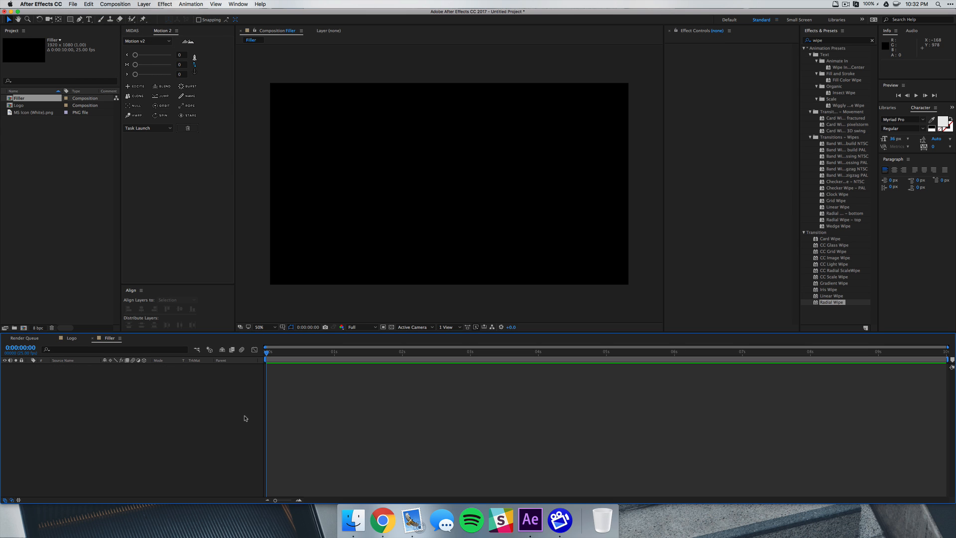
{"action": "mouse_move", "coordinate": [317, 430]}
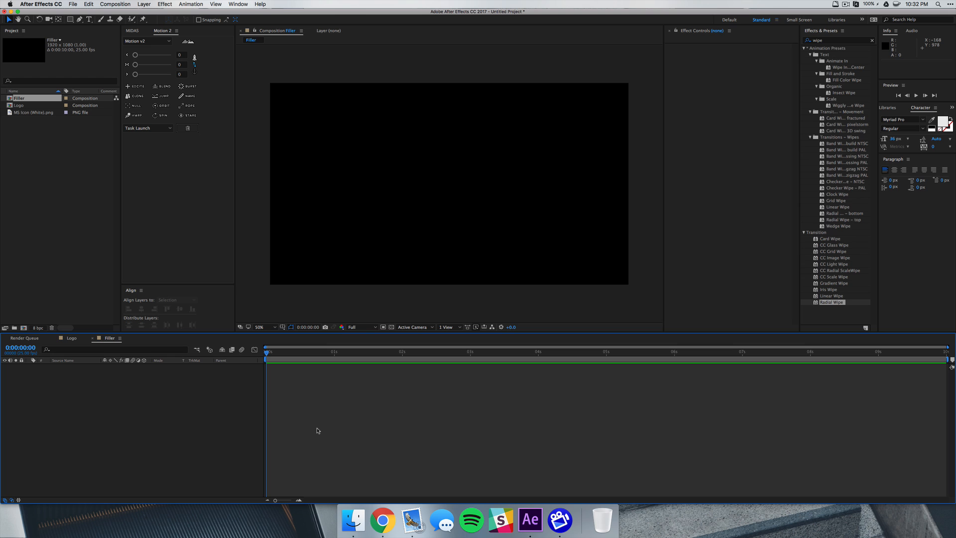
{"action": "mouse_move", "coordinate": [156, 227]}
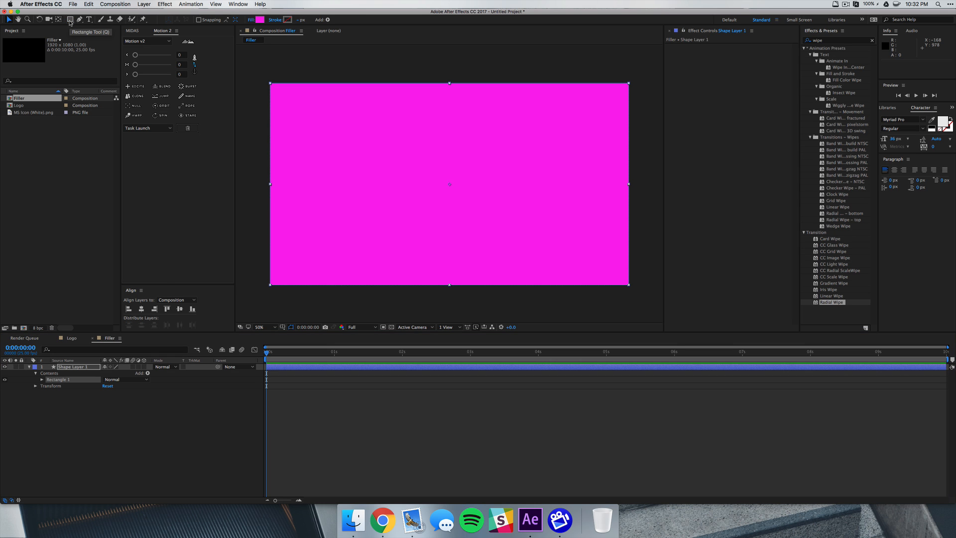
{"action": "mouse_move", "coordinate": [514, 222]}
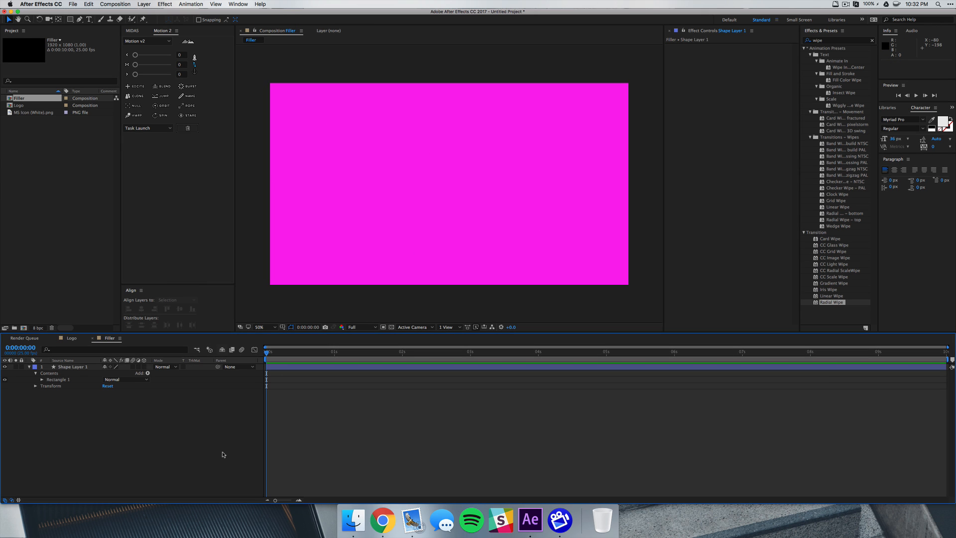
Apply the Transition > Radial Wipe effect to the rectangle, set to counterclockwise.
{"action": "left_click", "coordinate": [867, 40]}
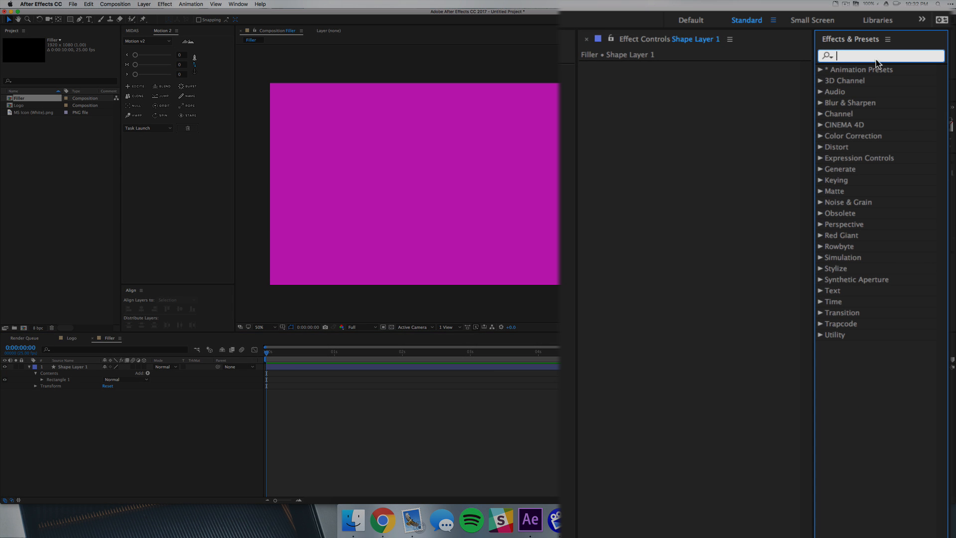
{"action": "left_click", "coordinate": [842, 313]}
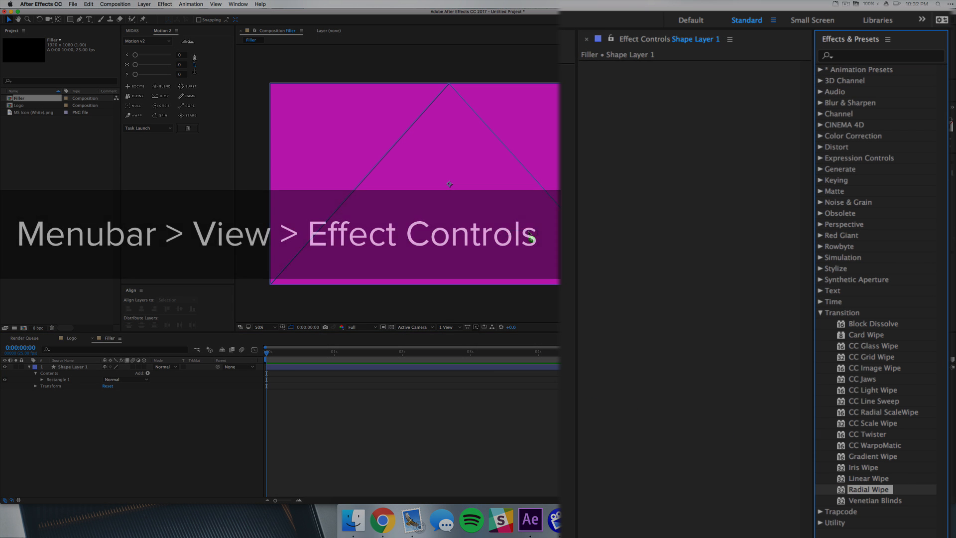
{"action": "double_click", "coordinate": [869, 489]}
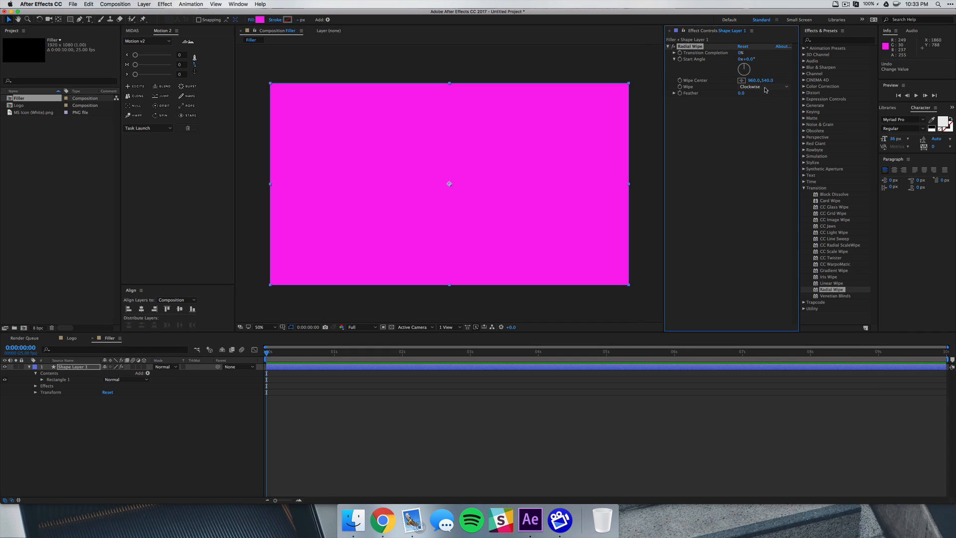
{"action": "left_click", "coordinate": [762, 86]}
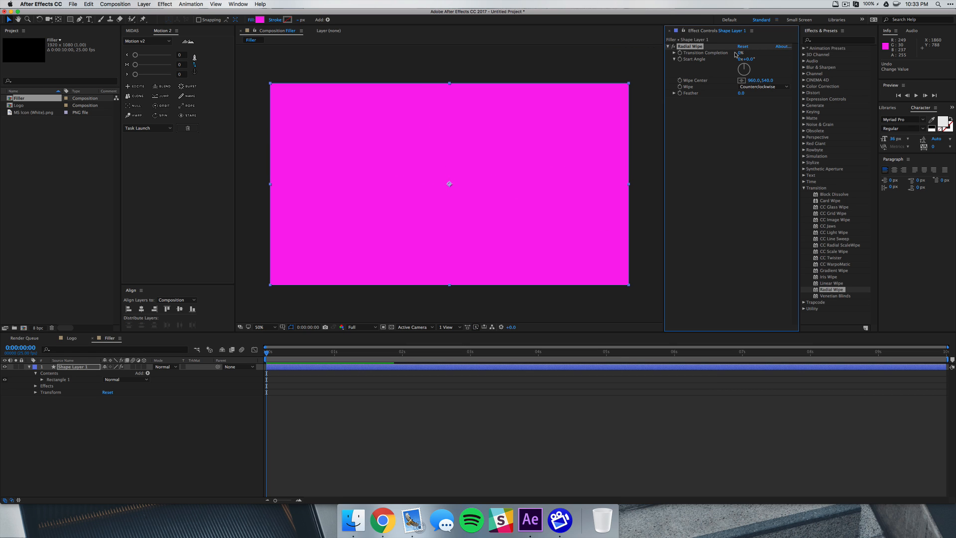
{"action": "mouse_move", "coordinate": [500, 236]}
{"action": "type", "text": "100"}
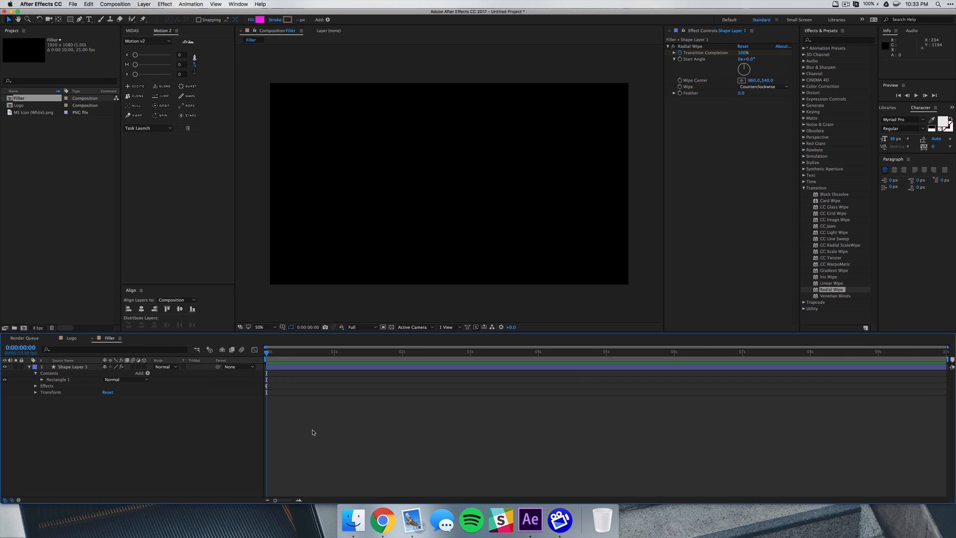
Keyframe Transition Completion from 100% to 0% over one second with Easy Ease.
{"action": "left_click", "coordinate": [291, 352]}
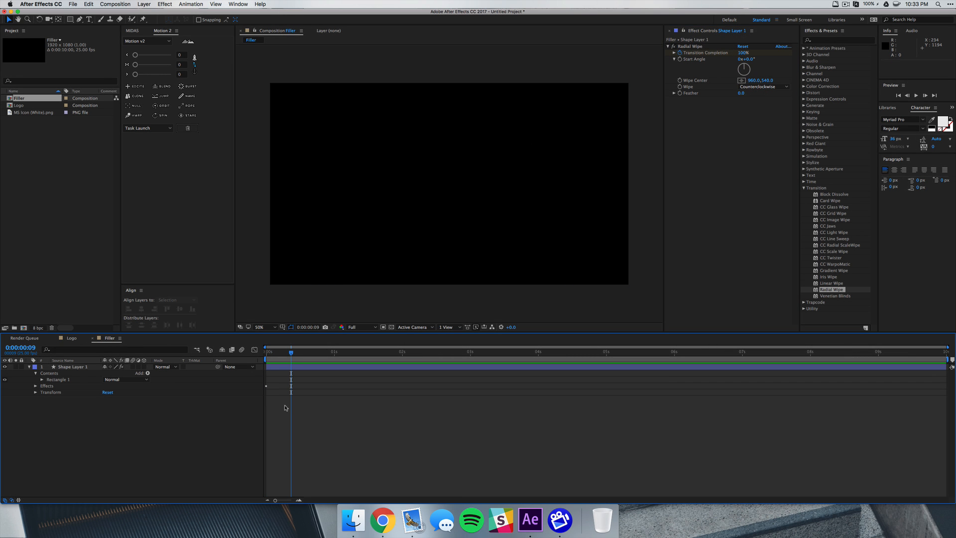
{"action": "left_click", "coordinate": [72, 367]}
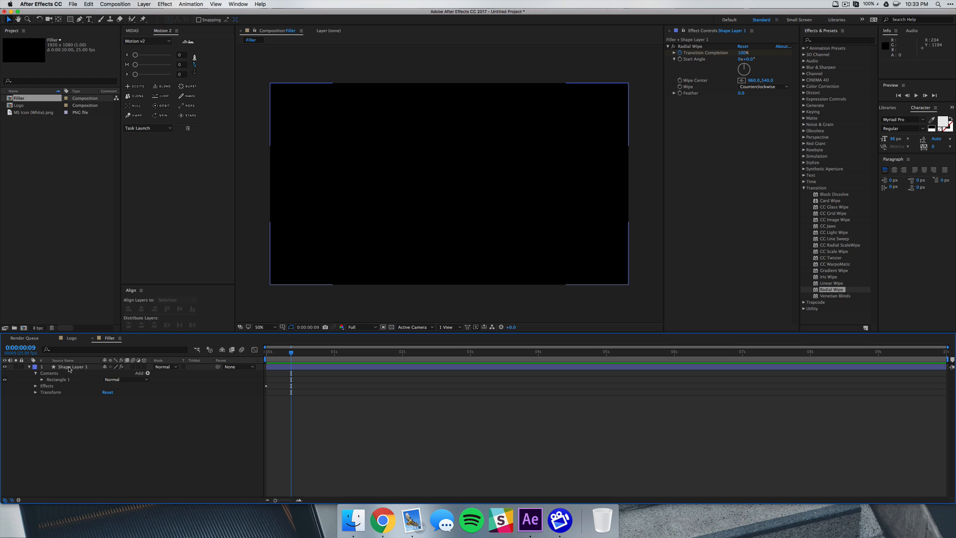
{"action": "left_click", "coordinate": [71, 366]}
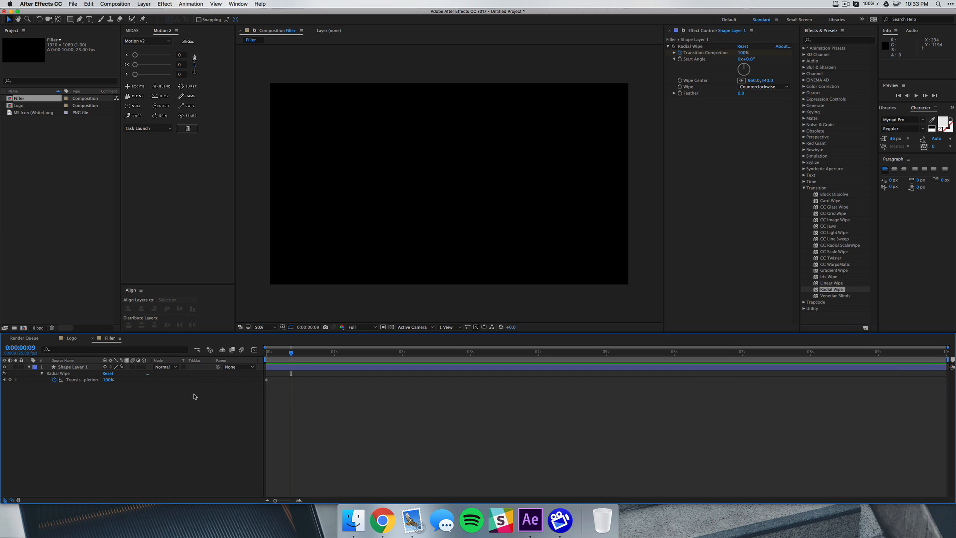
{"action": "mouse_move", "coordinate": [270, 386]}
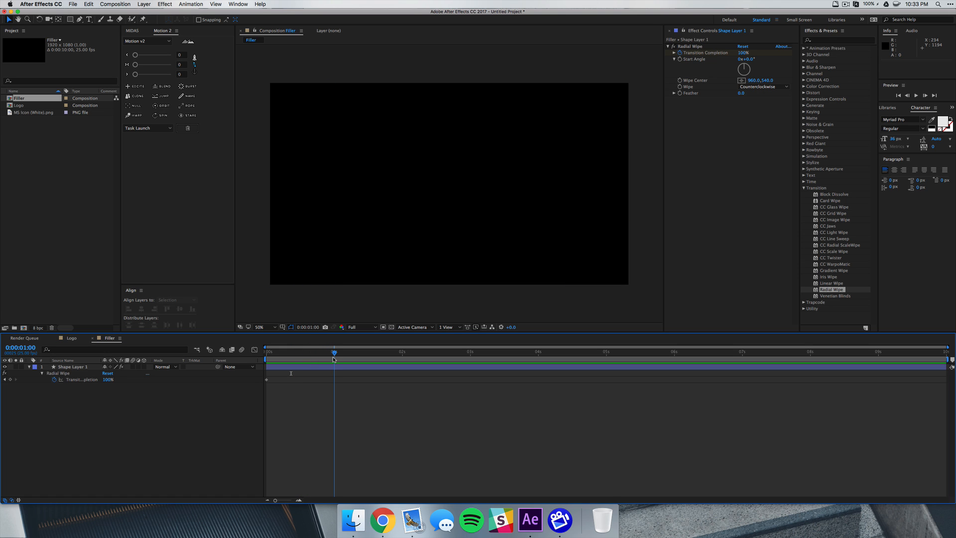
{"action": "double_click", "coordinate": [108, 379]}
{"action": "type", "text": "0"}
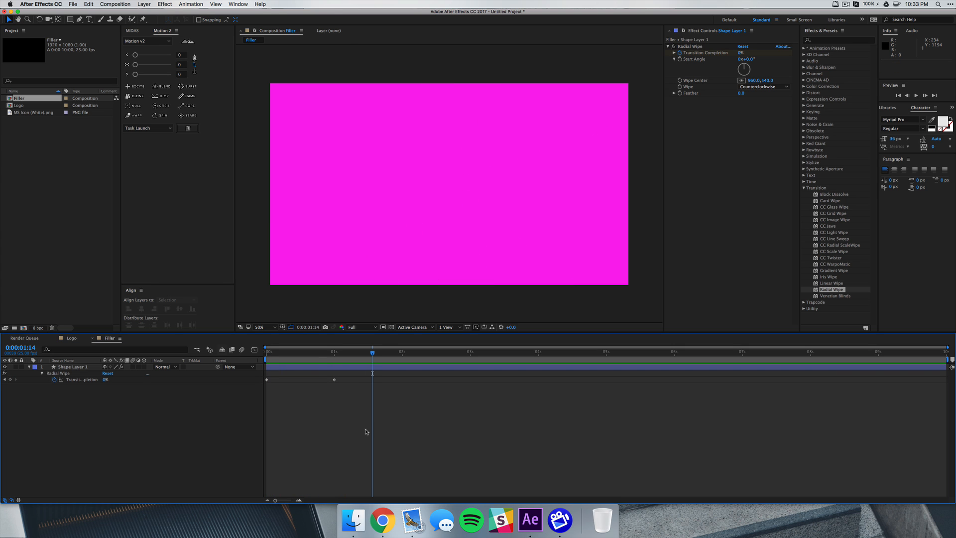
{"action": "left_click", "coordinate": [70, 367]}
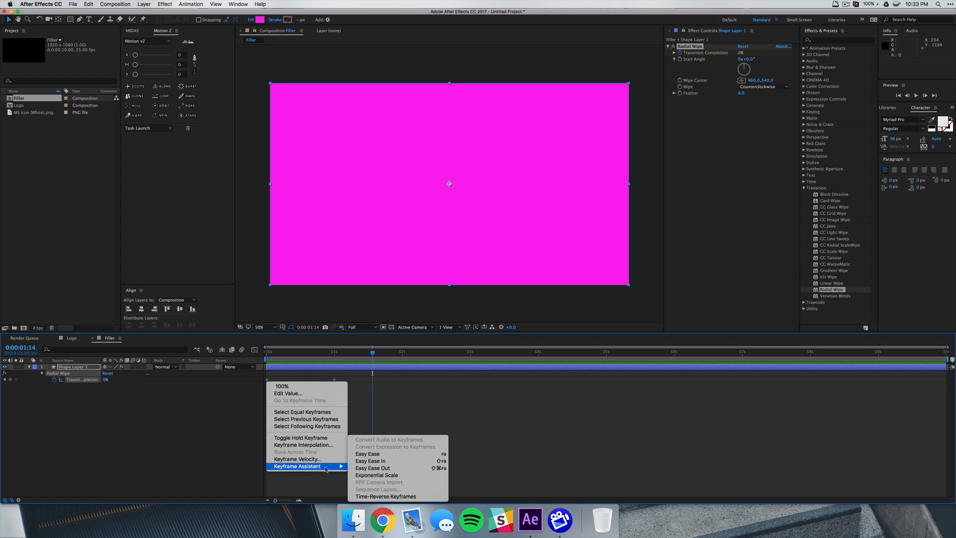
{"action": "left_click", "coordinate": [367, 454]}
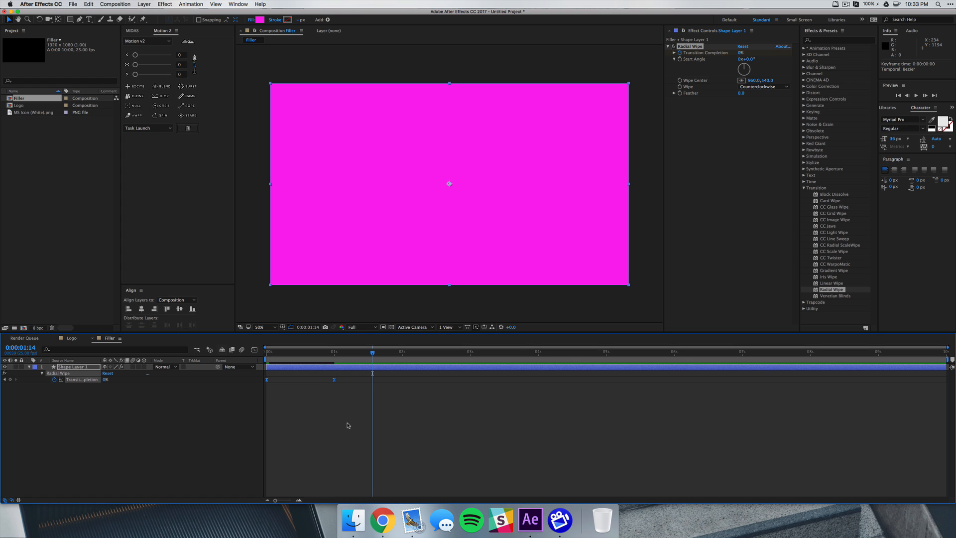
{"action": "mouse_move", "coordinate": [261, 360]}
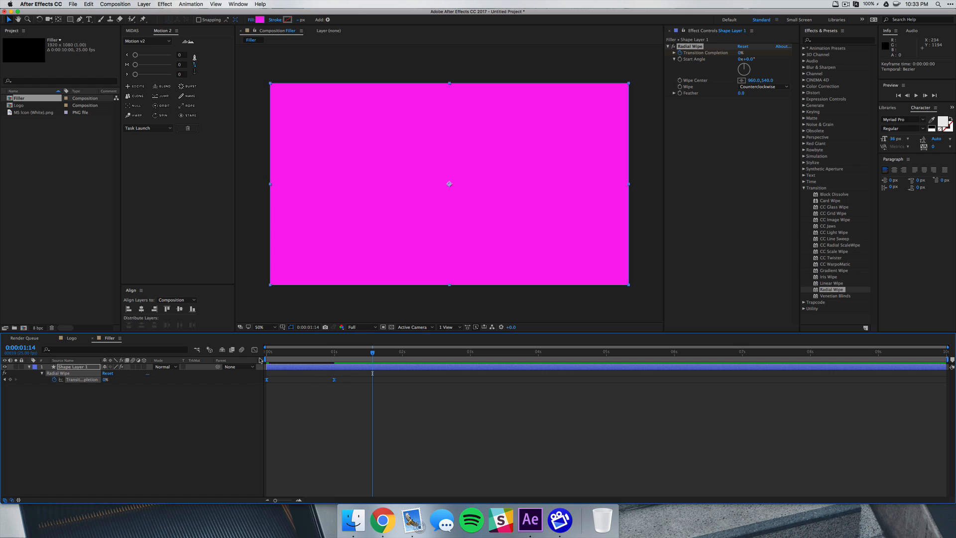
Steepen the wipe keyframes' ease curve in the Graph Editor.
{"action": "left_click", "coordinate": [254, 350]}
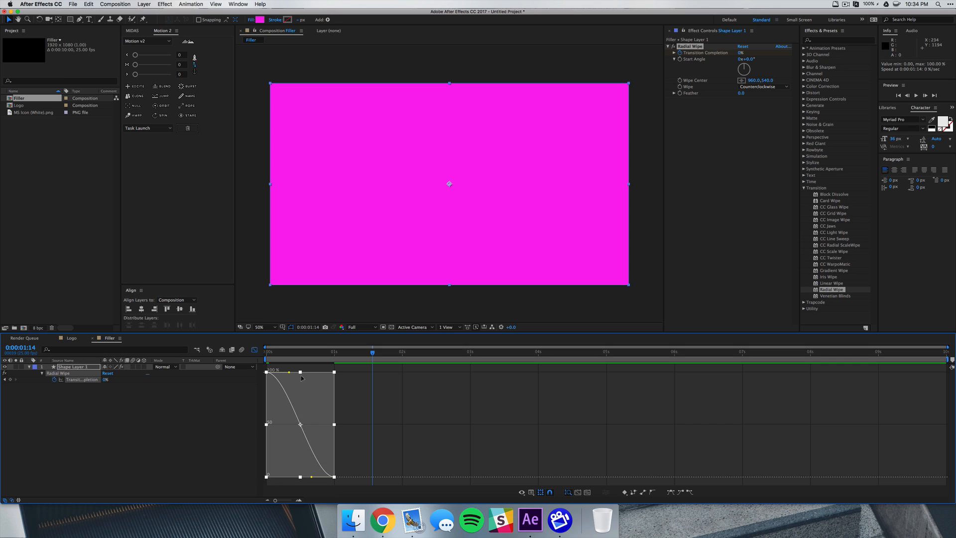
{"action": "mouse_move", "coordinate": [299, 379]}
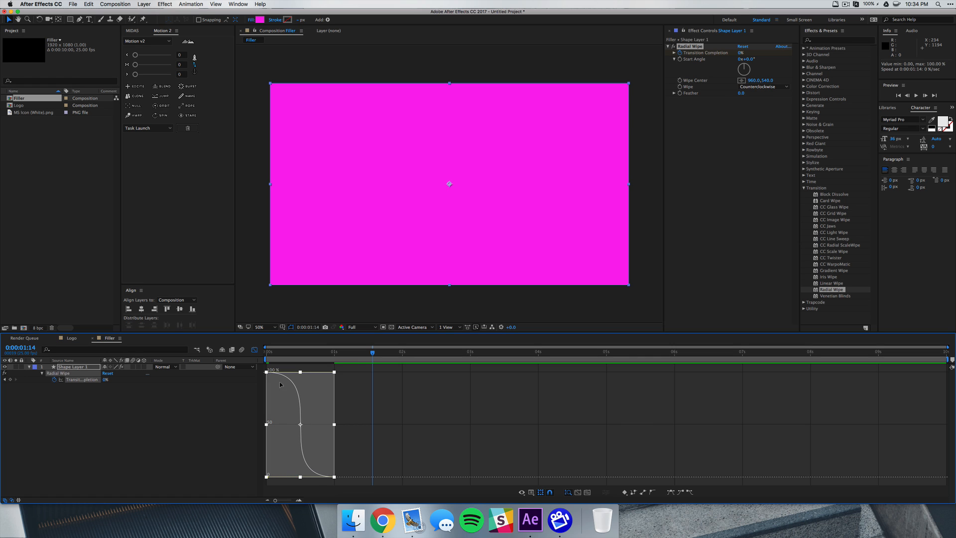
{"action": "left_click", "coordinate": [266, 351]}
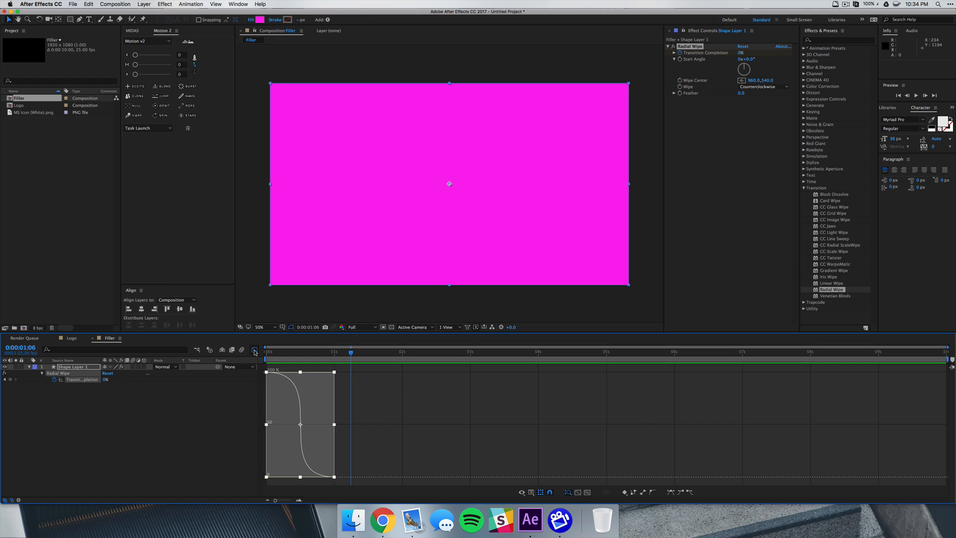
{"action": "left_click", "coordinate": [254, 350]}
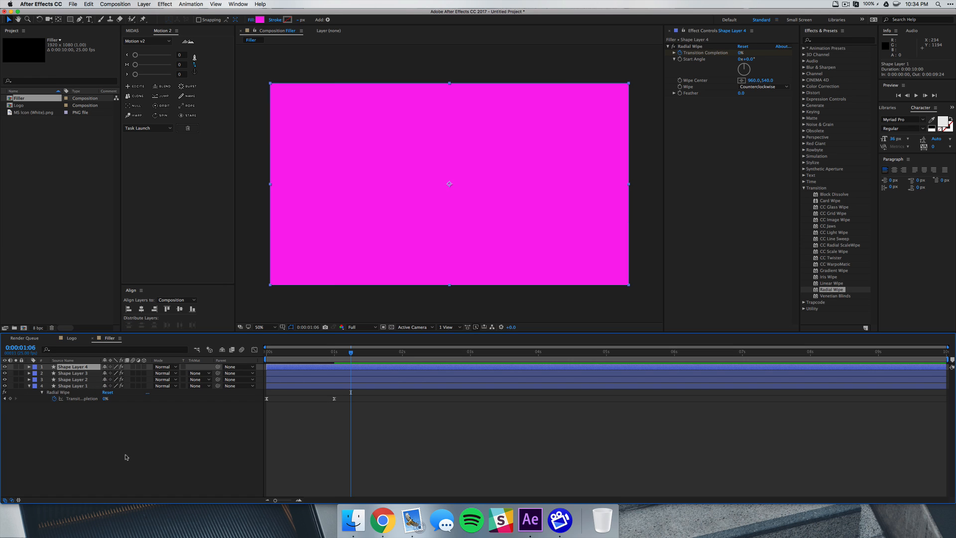
Fill Shape Layer 2 blue and Shape Layer 3 green, then reveal Layer 2's scale.
{"action": "left_click", "coordinate": [73, 379]}
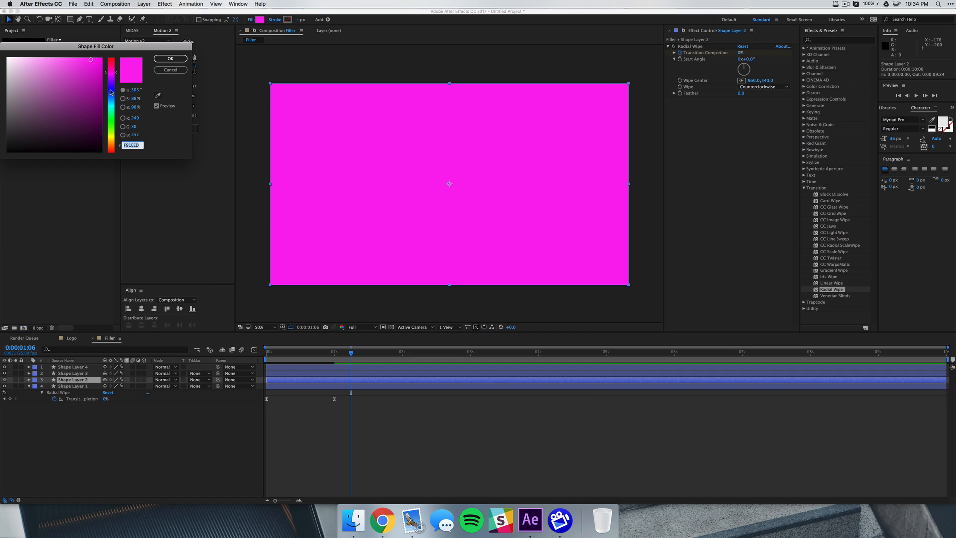
{"action": "left_click", "coordinate": [171, 58]}
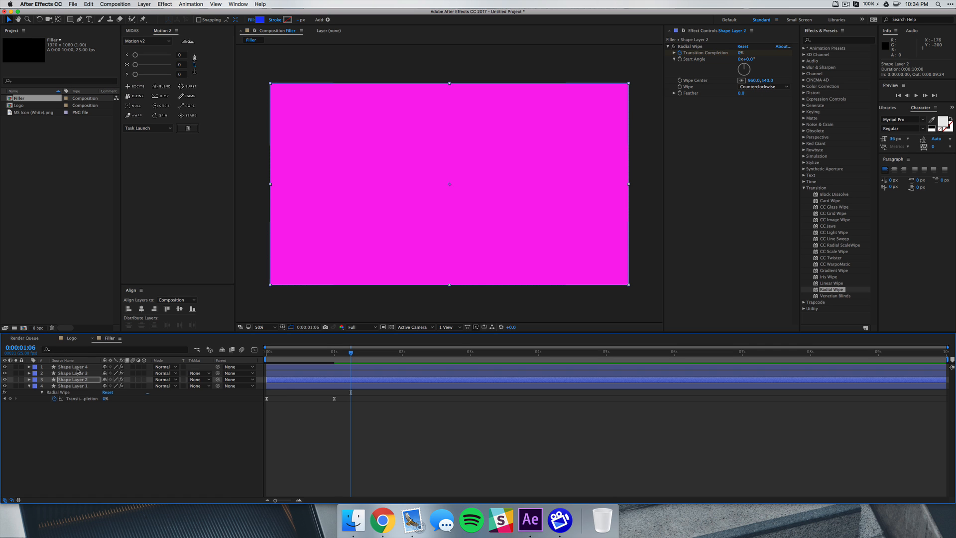
{"action": "left_click", "coordinate": [260, 19]}
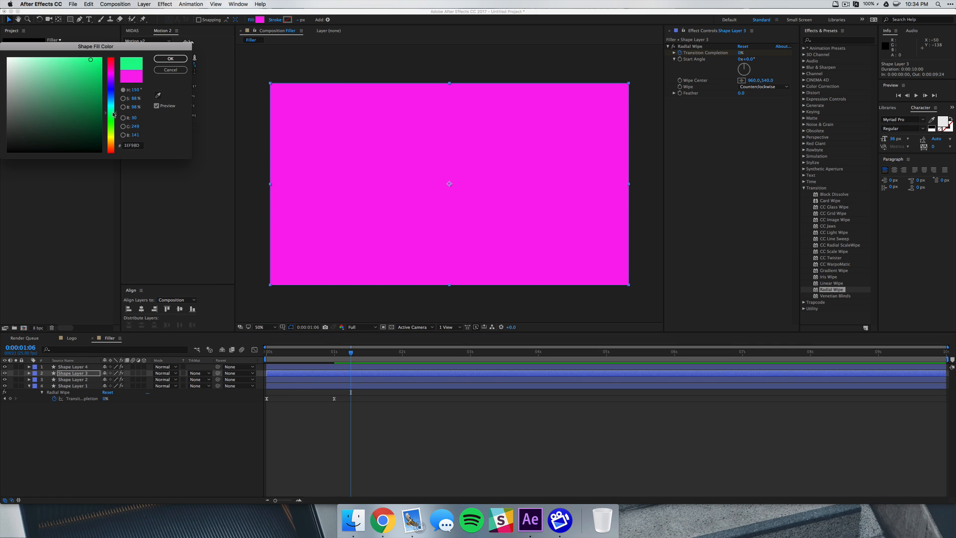
{"action": "left_click", "coordinate": [170, 69]}
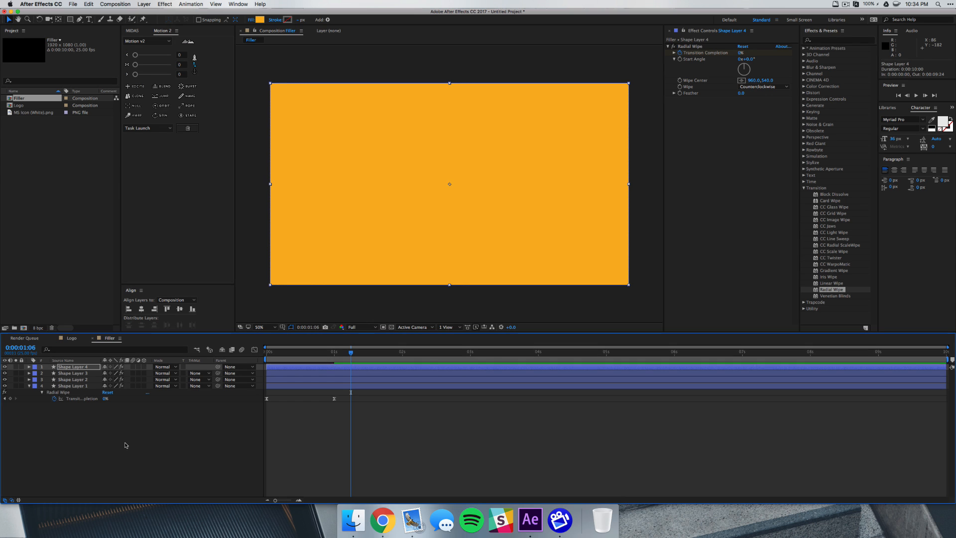
{"action": "left_click", "coordinate": [73, 379]}
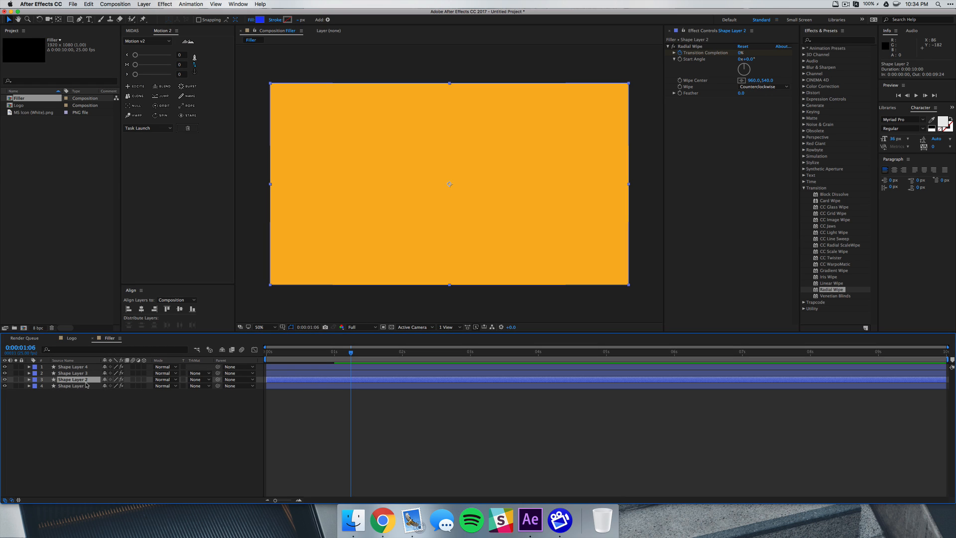
{"action": "left_click", "coordinate": [24, 380]}
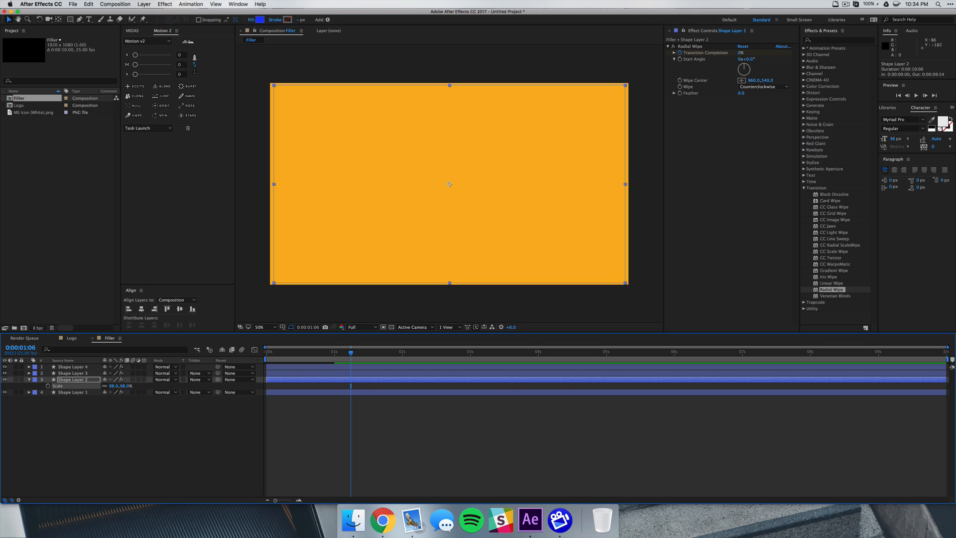
Scale the coloured layers to 73%, 67% and 57%, stagger their starts, and preview.
{"action": "left_click", "coordinate": [76, 372]}
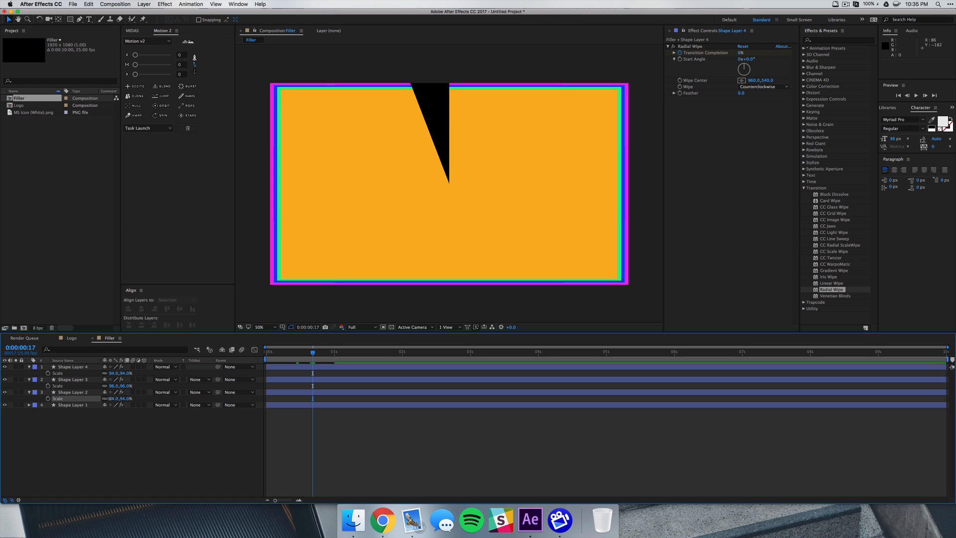
{"action": "left_click", "coordinate": [74, 378]}
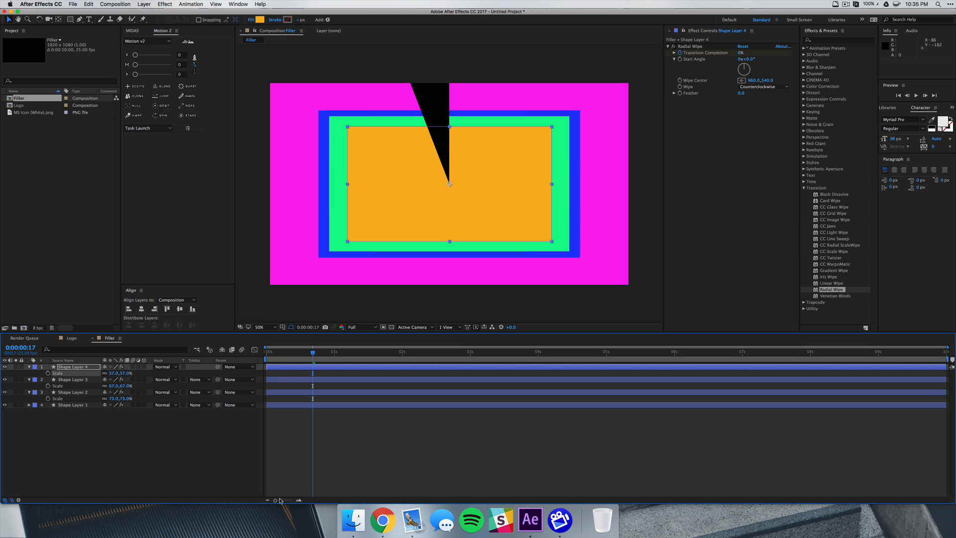
{"action": "left_click", "coordinate": [390, 448]}
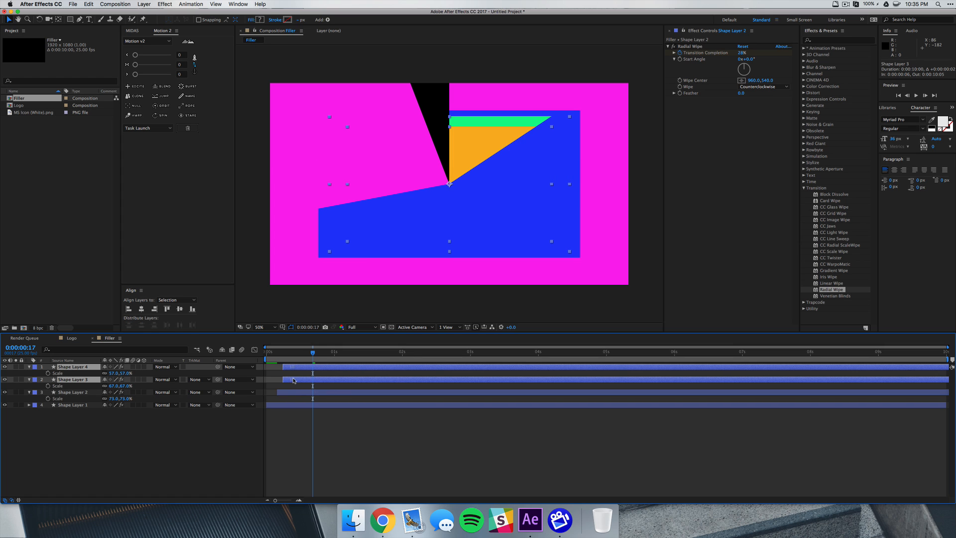
{"action": "left_click", "coordinate": [73, 367]}
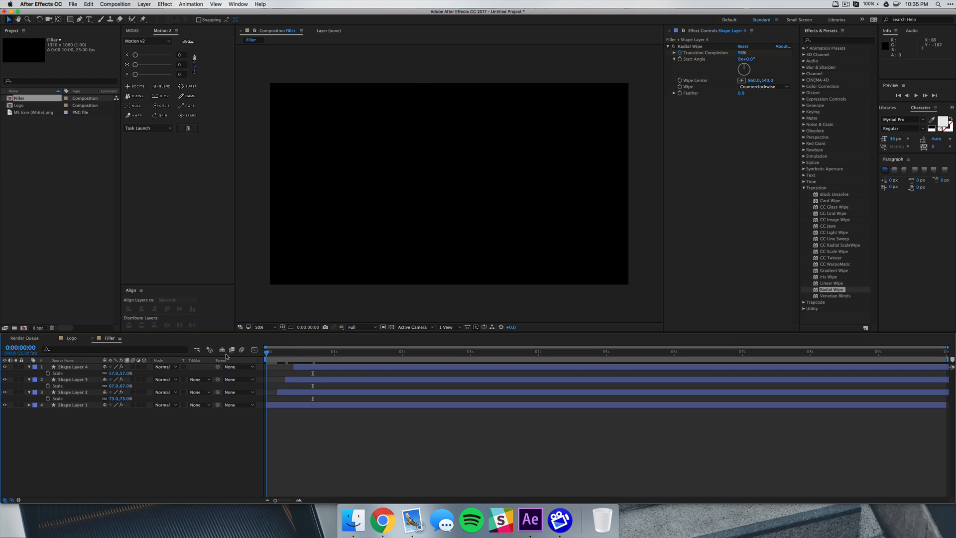
{"action": "key", "text": "space"}
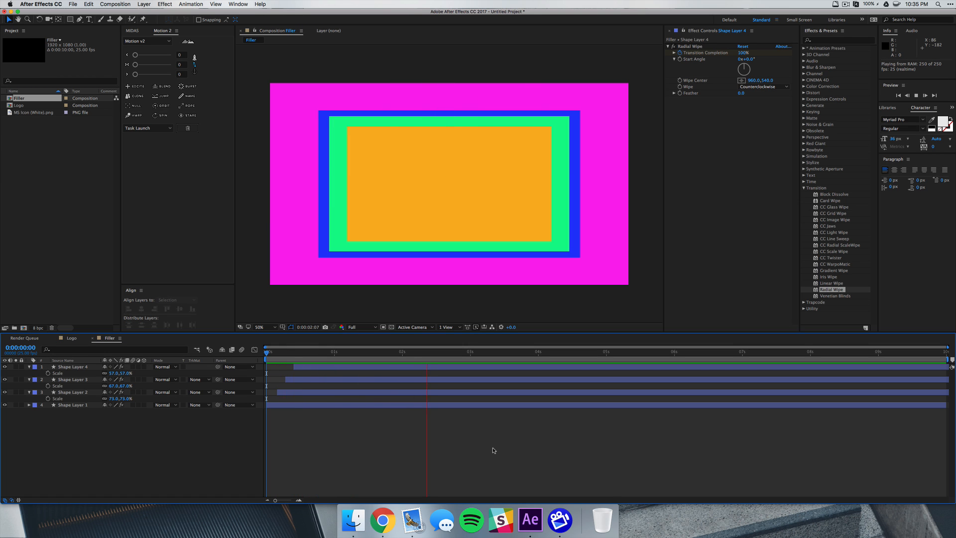
Create a new composition named Render.
{"action": "left_click", "coordinate": [115, 4]}
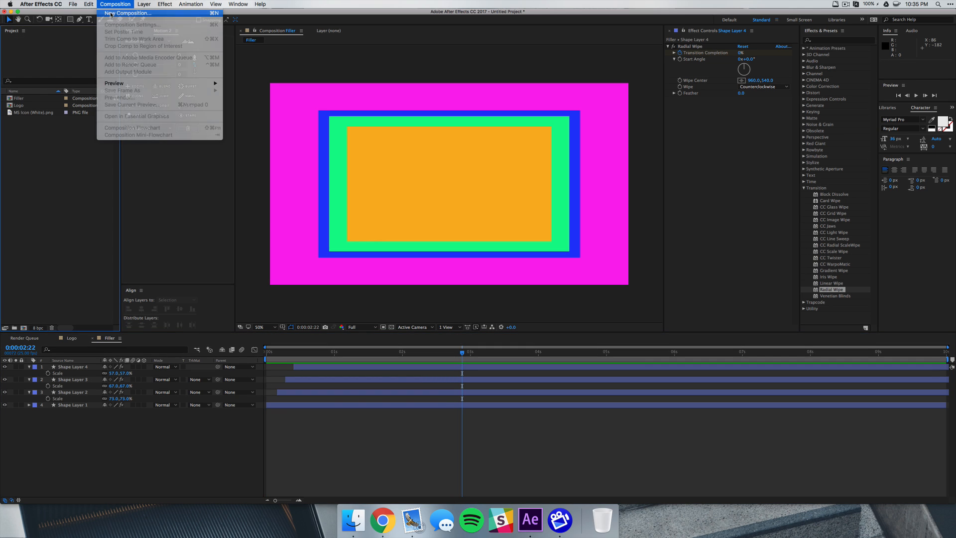
{"action": "left_click", "coordinate": [128, 13]}
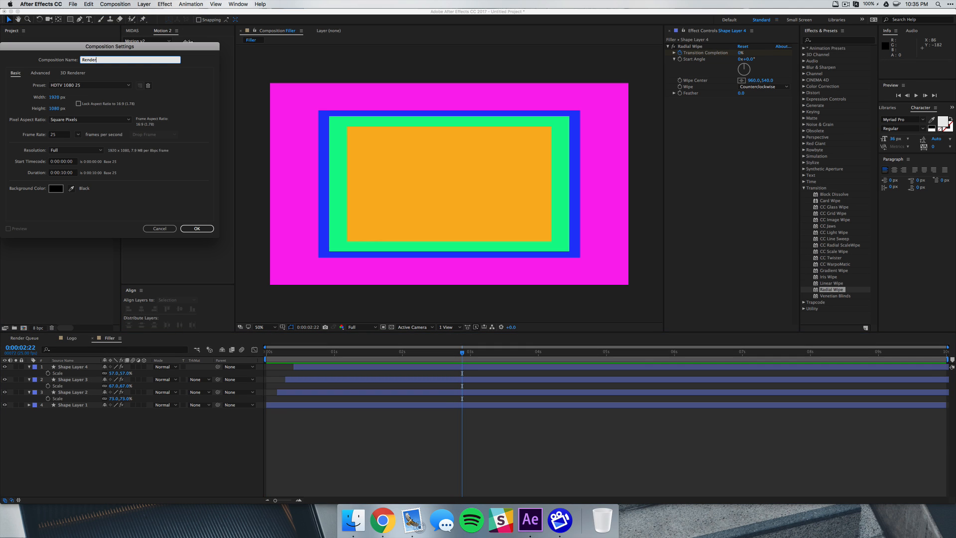
{"action": "left_click", "coordinate": [196, 228]}
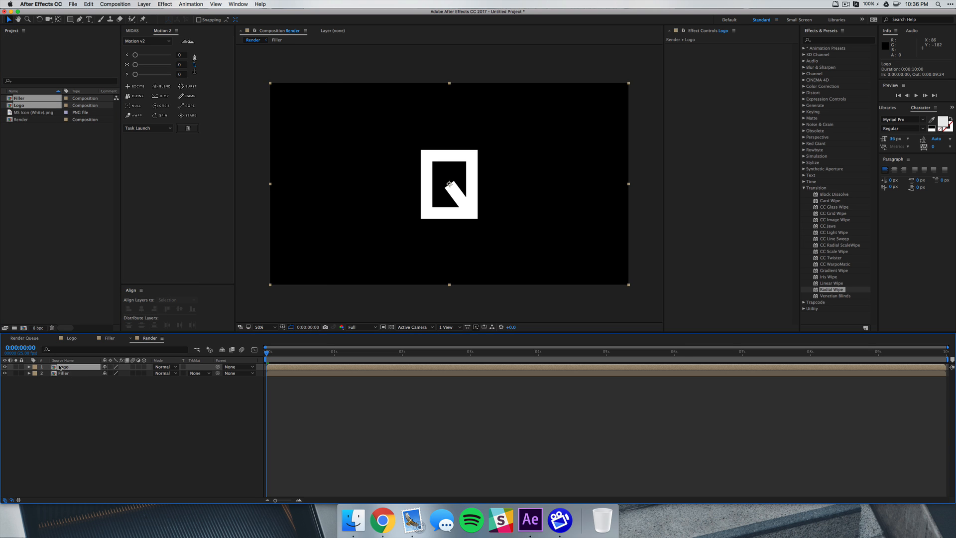
Set the Filler layer's Track Matte to Alpha Matte "Logo".
{"action": "left_click", "coordinate": [153, 391]}
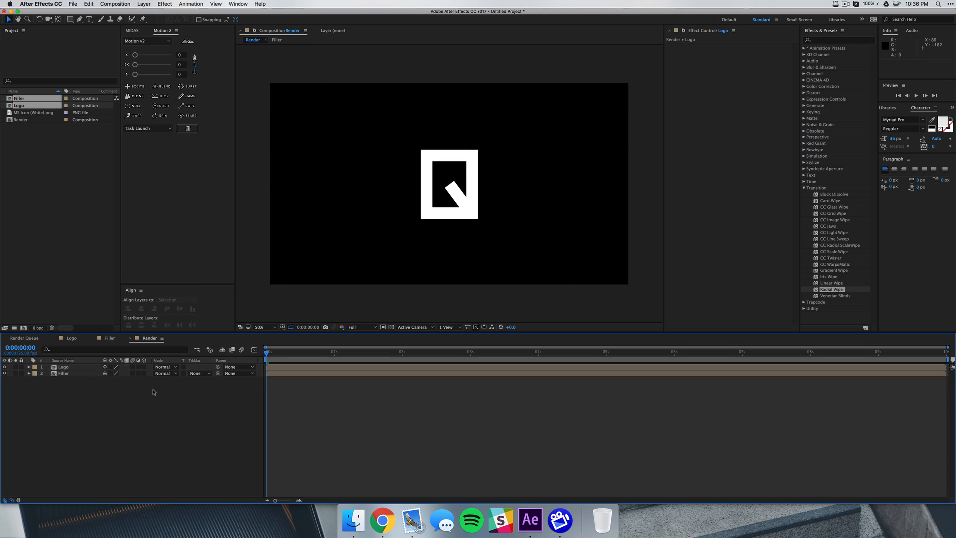
{"action": "left_click", "coordinate": [63, 373]}
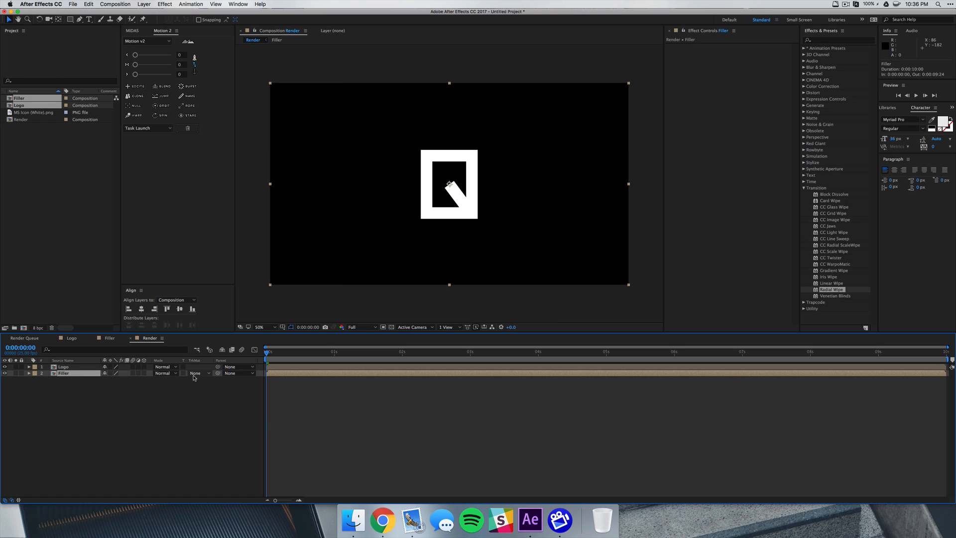
{"action": "left_click", "coordinate": [196, 373]}
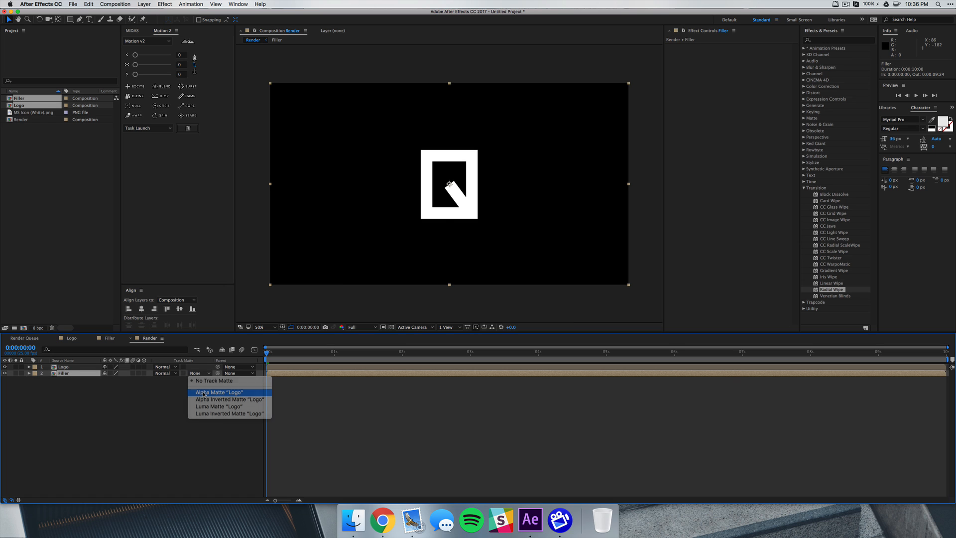
{"action": "left_click", "coordinate": [217, 392]}
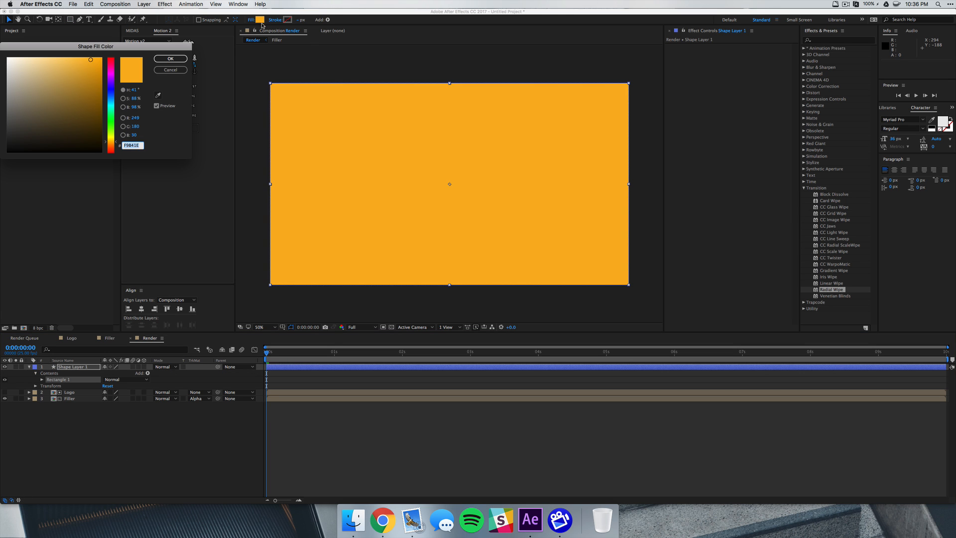
Give the background shape layer a white fill and preview the orange logo in Render.
{"action": "left_click", "coordinate": [170, 57]}
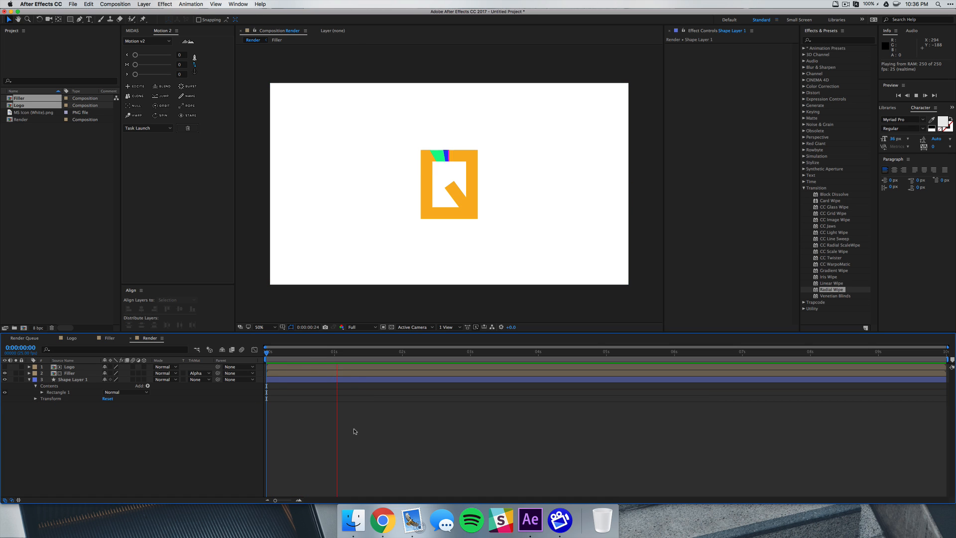
{"action": "left_click", "coordinate": [462, 352]}
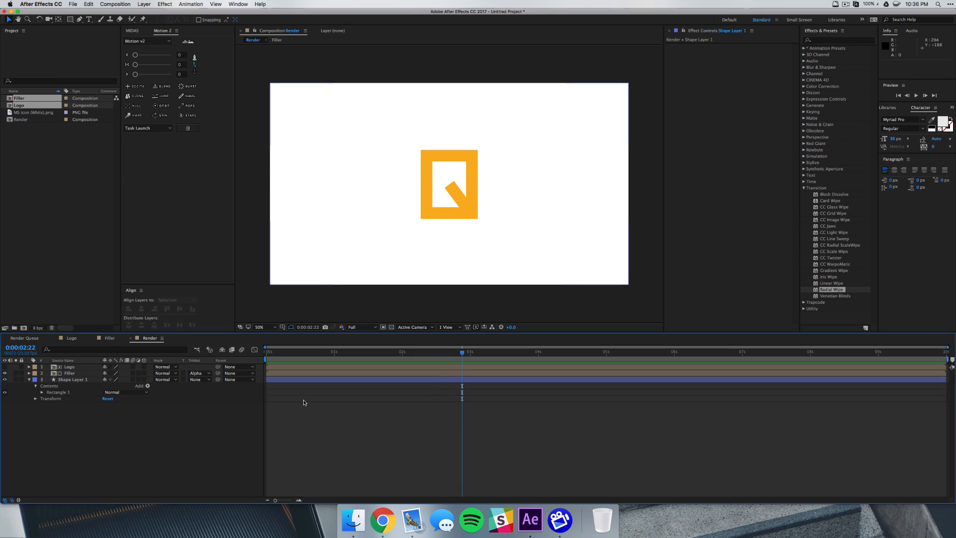
{"action": "mouse_move", "coordinate": [410, 399]}
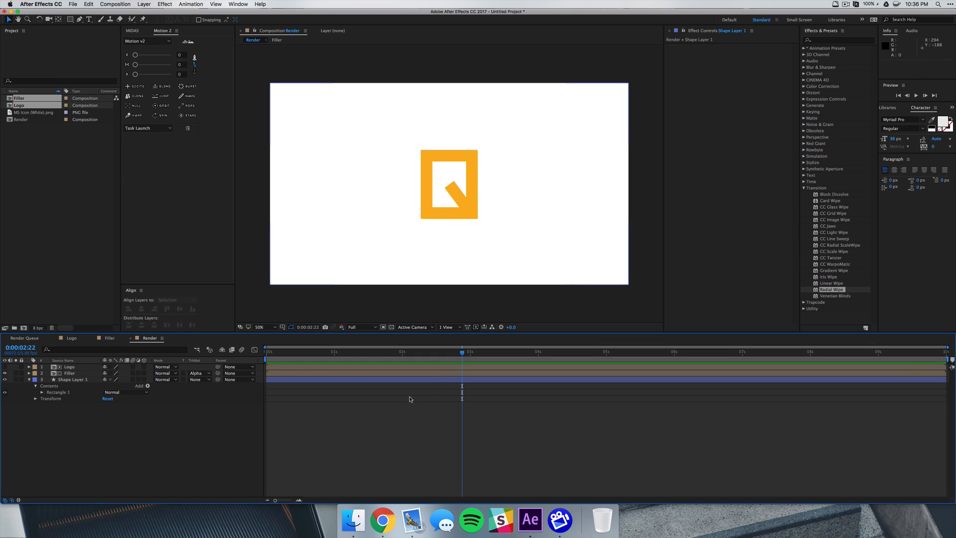
{"action": "left_click", "coordinate": [109, 338]}
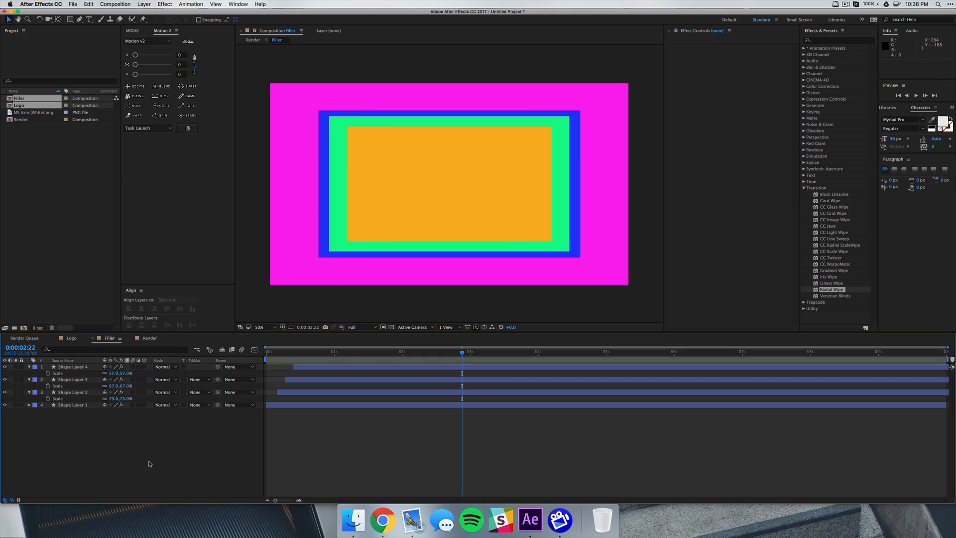
{"action": "left_click", "coordinate": [70, 367]}
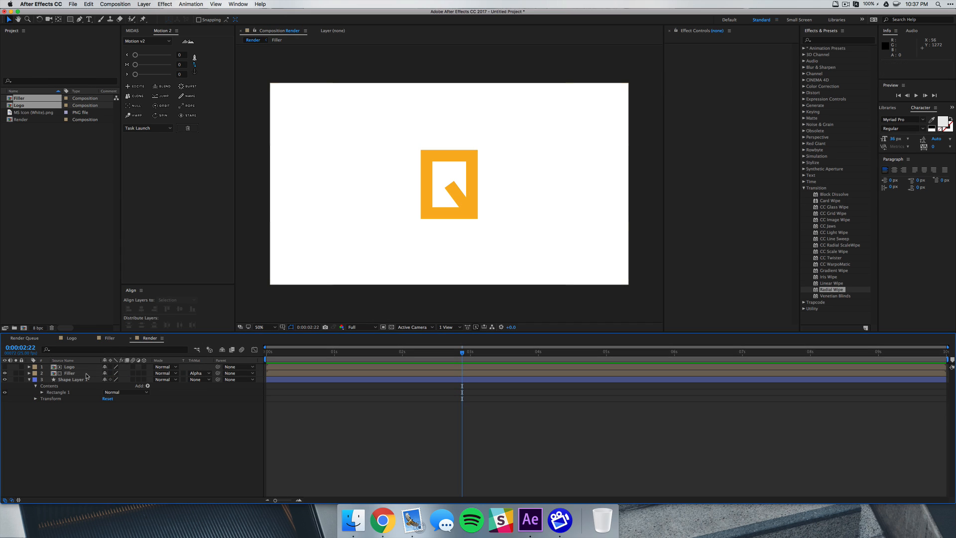
In the Filler comp, pre-compose the four coloured wipe shape layers into 'Pre-comp 1'.
{"action": "left_click", "coordinate": [109, 338]}
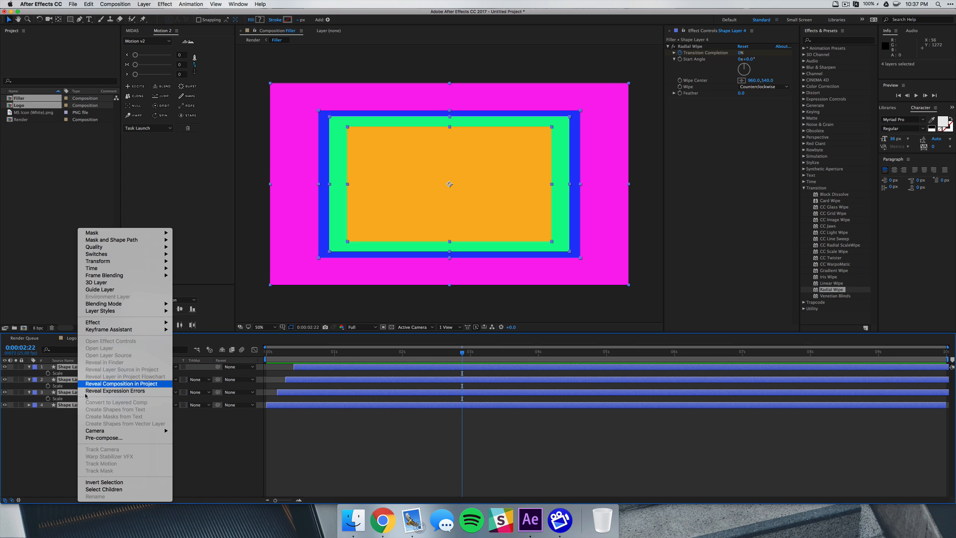
{"action": "left_click", "coordinate": [103, 438]}
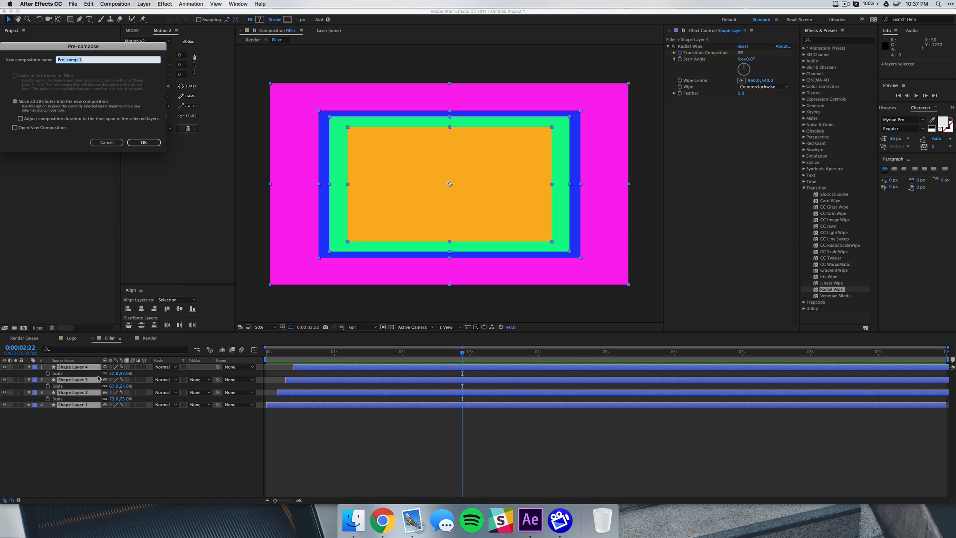
{"action": "left_click", "coordinate": [143, 142]}
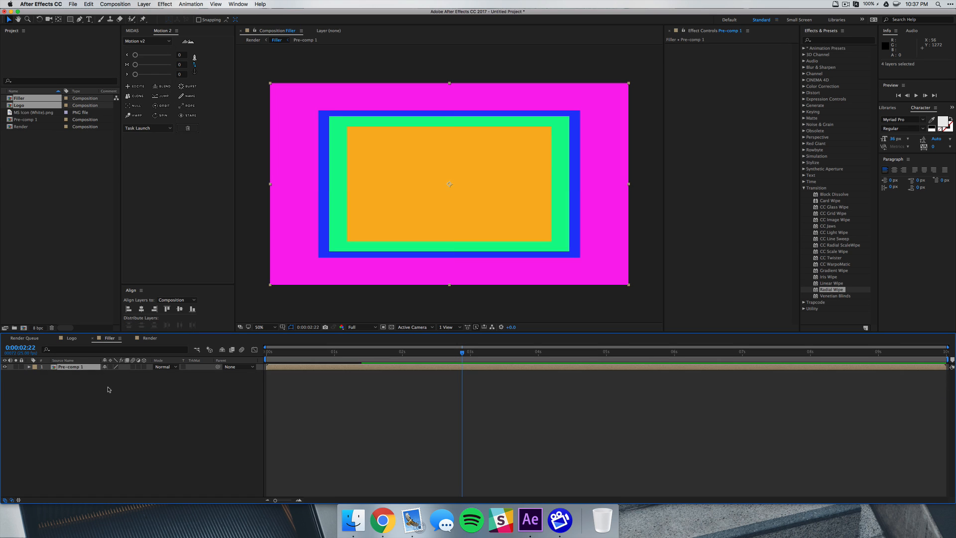
Duplicate the Pre-comp 1 layer so it appears twice in the timeline.
{"action": "left_click", "coordinate": [79, 415]}
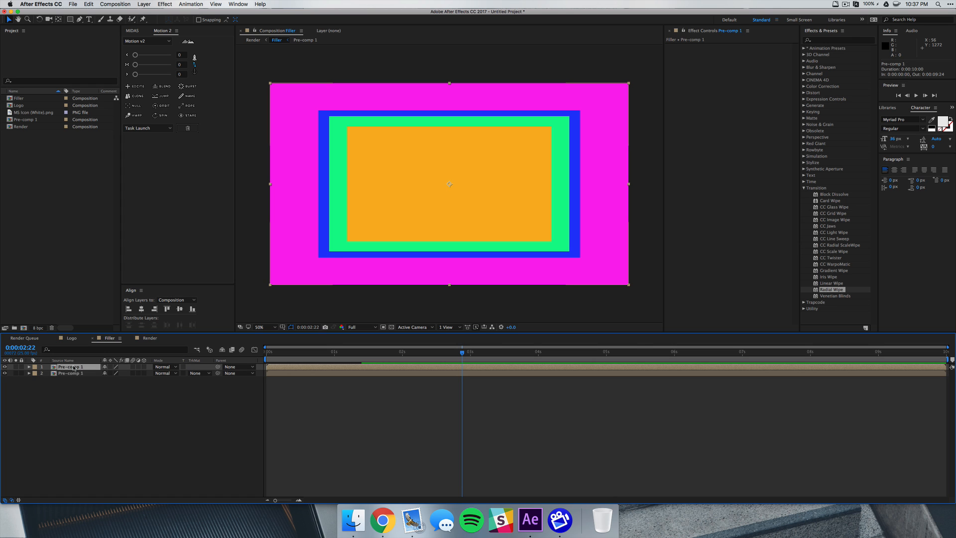
{"action": "right_click", "coordinate": [72, 366]}
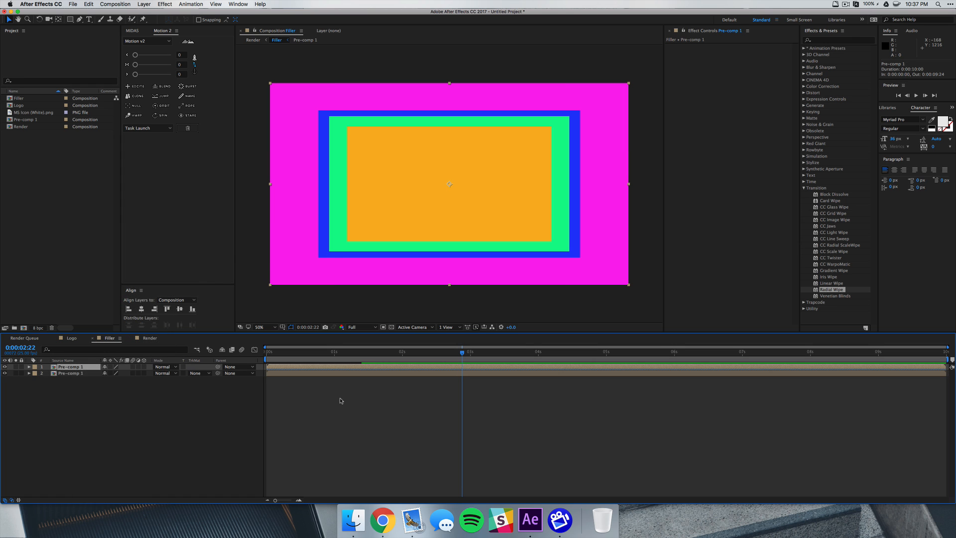
{"action": "left_click", "coordinate": [742, 352]}
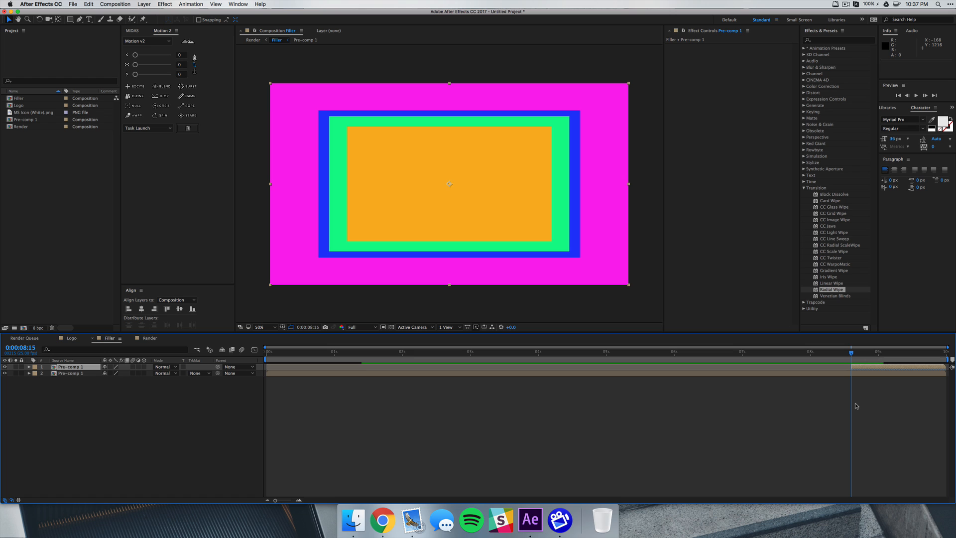
{"action": "mouse_move", "coordinate": [459, 352]}
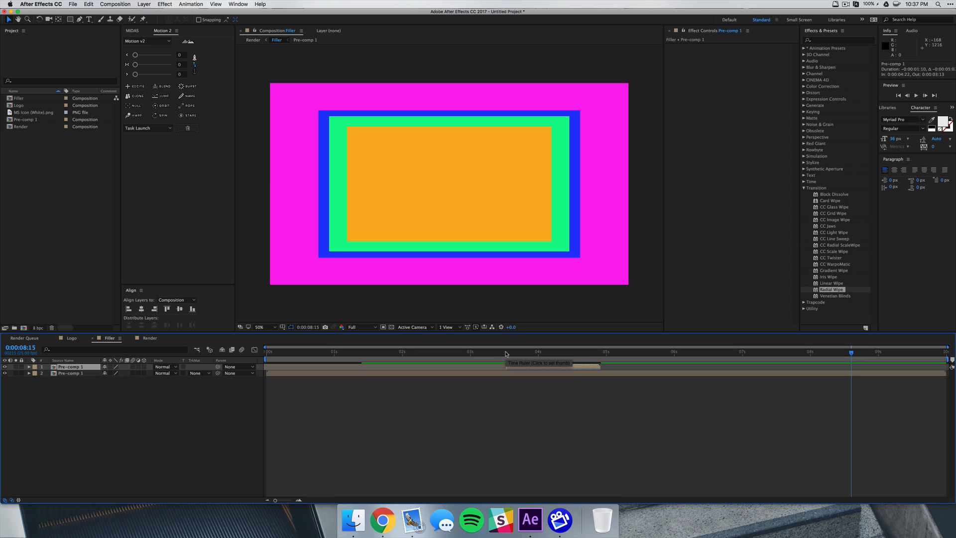
Offset the second Pre-comp 1 copy to start later, then switch to the Render comp.
{"action": "left_click", "coordinate": [506, 351]}
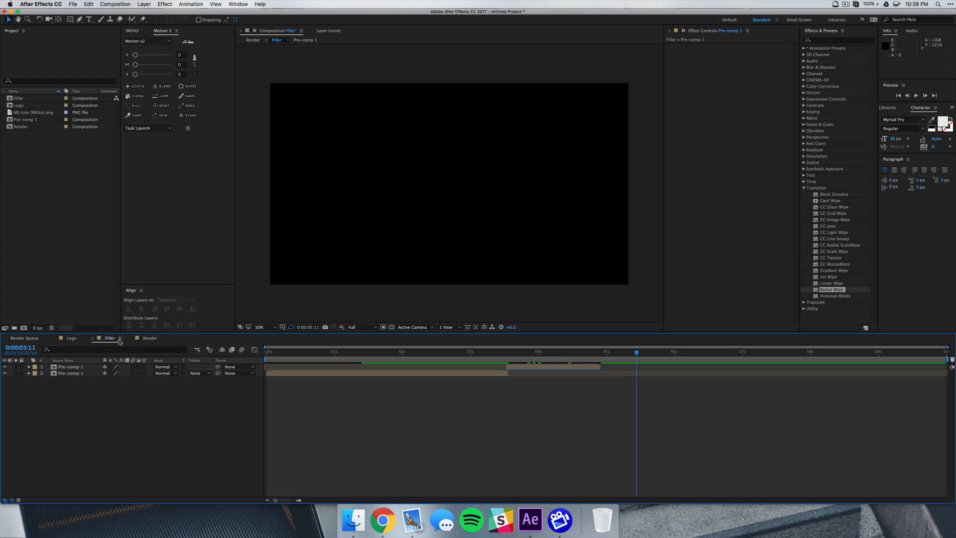
{"action": "left_click", "coordinate": [149, 339]}
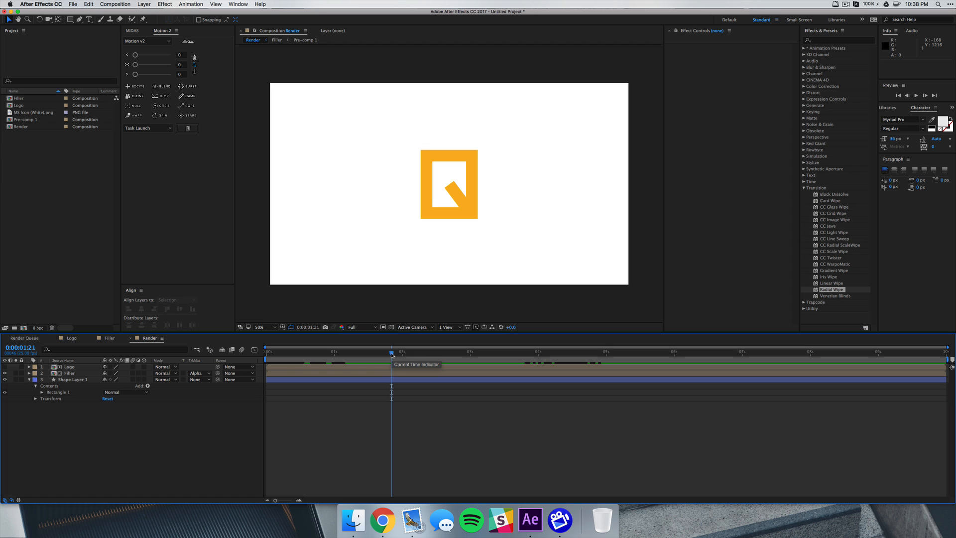
{"action": "mouse_move", "coordinate": [253, 363]}
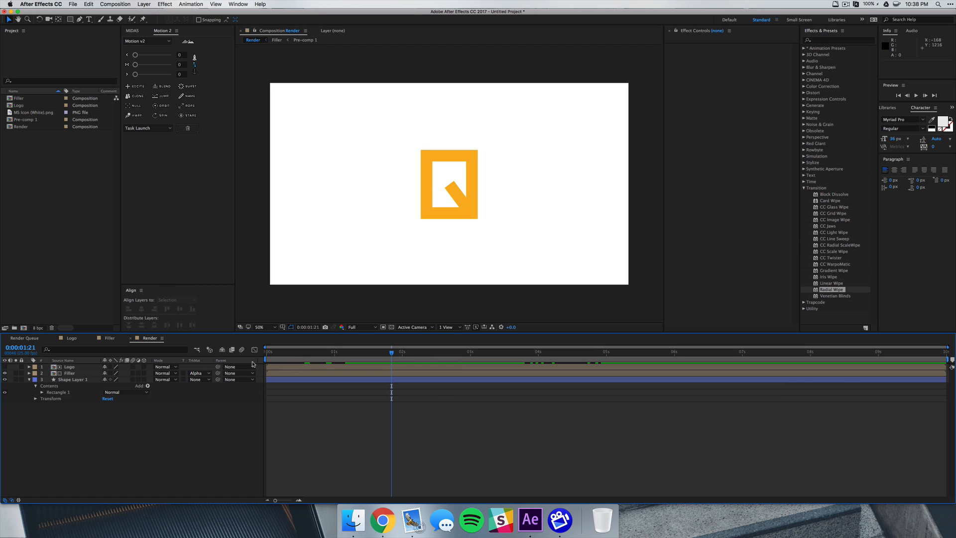
Keyframe Logo scale and rotation at 1:00, with 0% scale and -15° rotation at 0:00.
{"action": "left_click", "coordinate": [68, 366]}
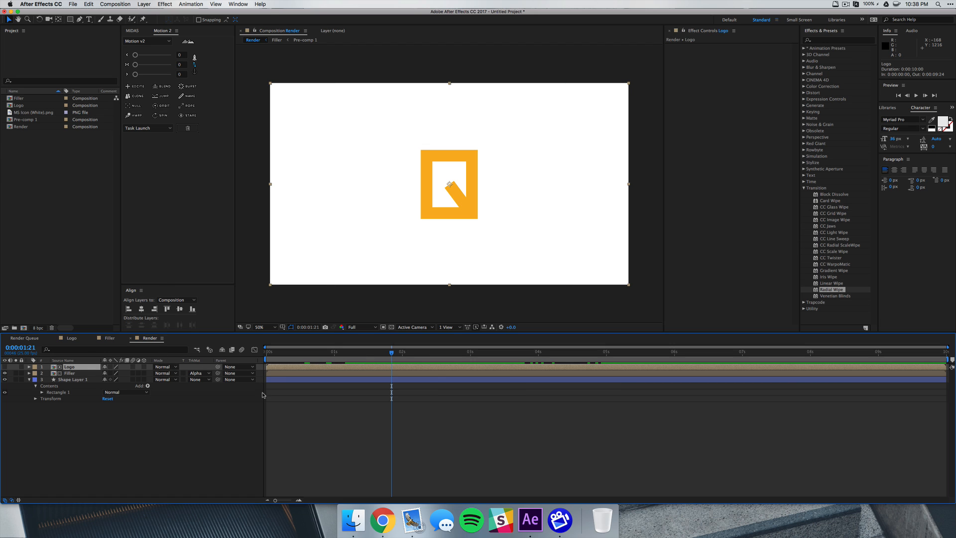
{"action": "left_click", "coordinate": [29, 367]}
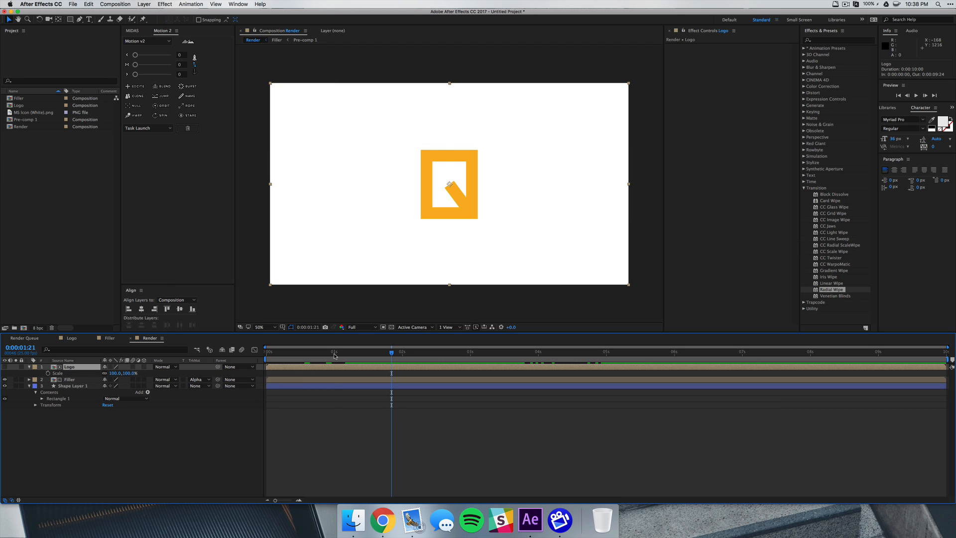
{"action": "left_click", "coordinate": [334, 352]}
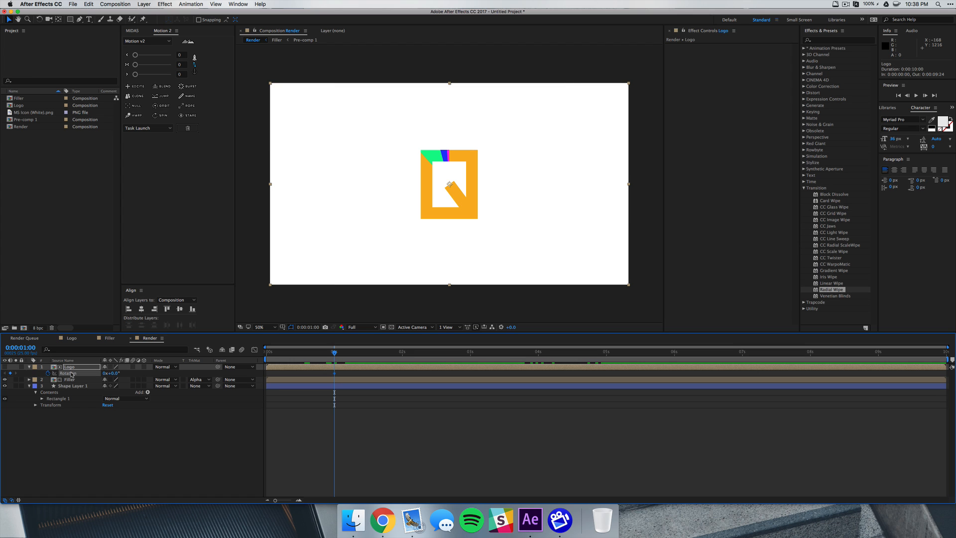
{"action": "mouse_move", "coordinate": [320, 361]}
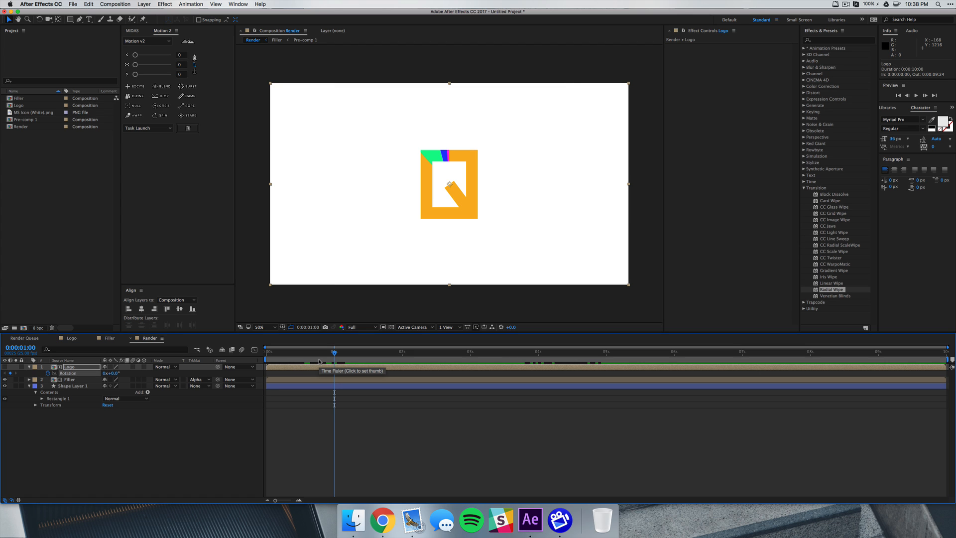
{"action": "left_click", "coordinate": [297, 352]}
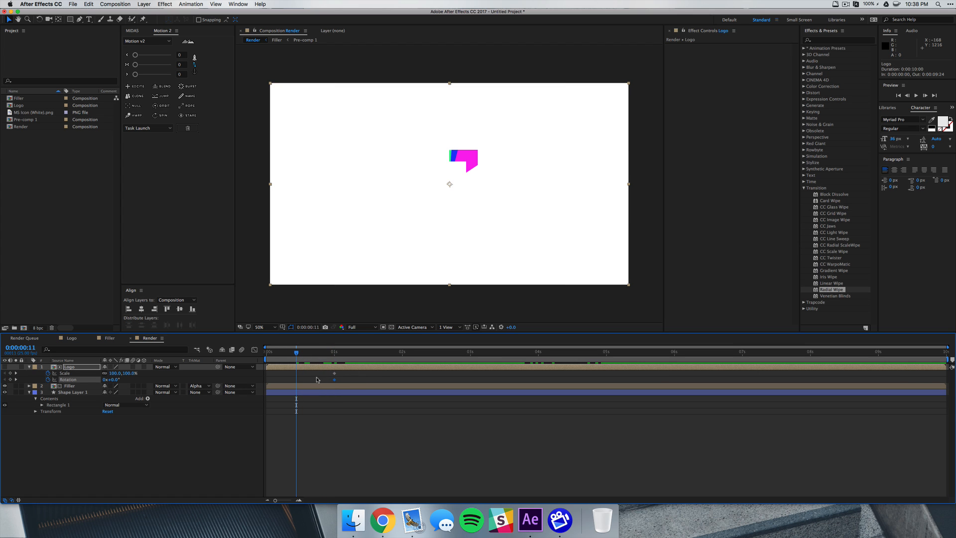
{"action": "left_click", "coordinate": [268, 352]}
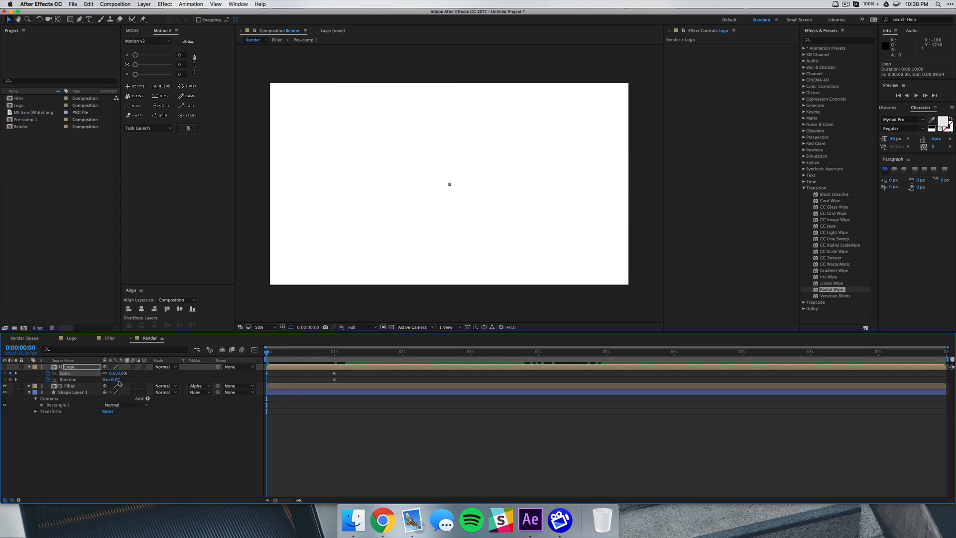
{"action": "double_click", "coordinate": [111, 378]}
{"action": "type", "text": "-15"}
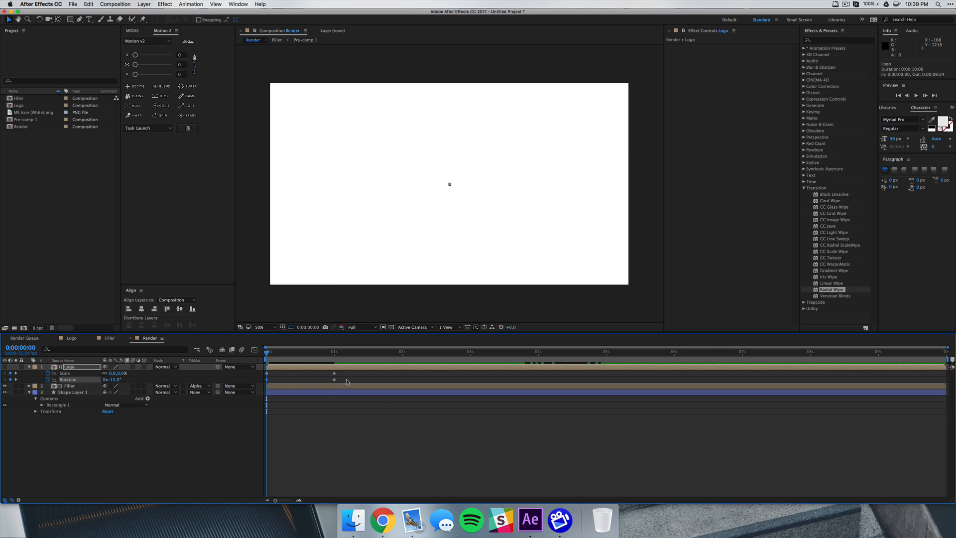
Apply Easy Ease to the Logo's scale and rotation keyframes and preview the pop-in.
{"action": "right_click", "coordinate": [334, 380]}
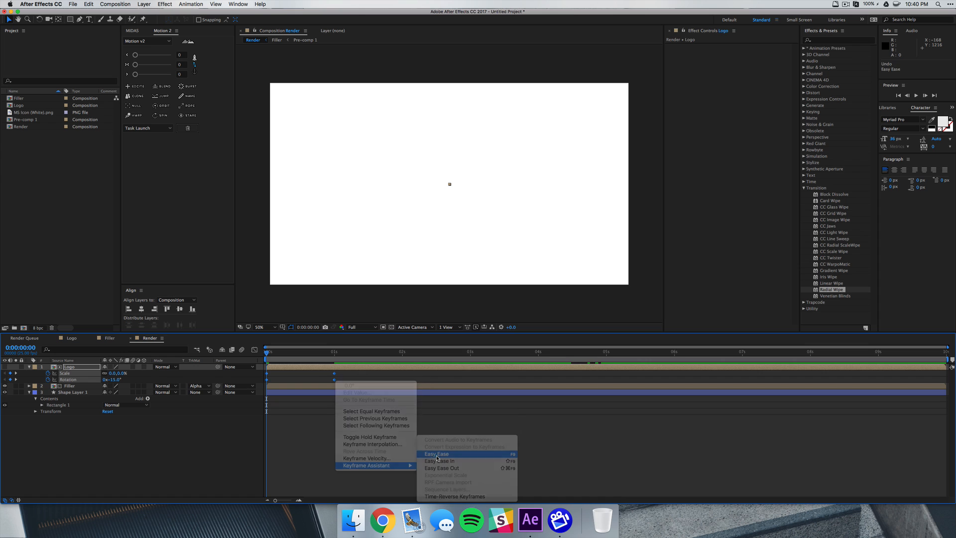
{"action": "left_click", "coordinate": [437, 453]}
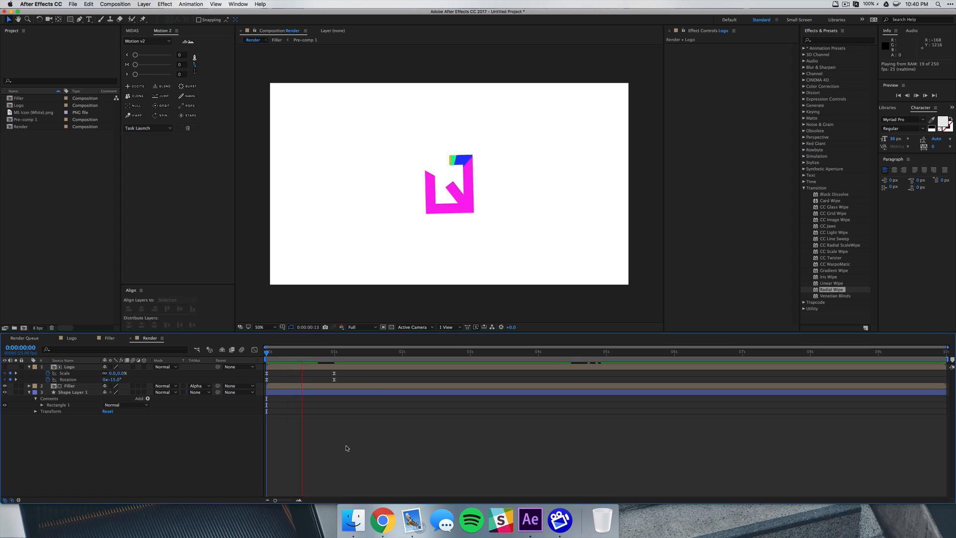
{"action": "left_click", "coordinate": [404, 352]}
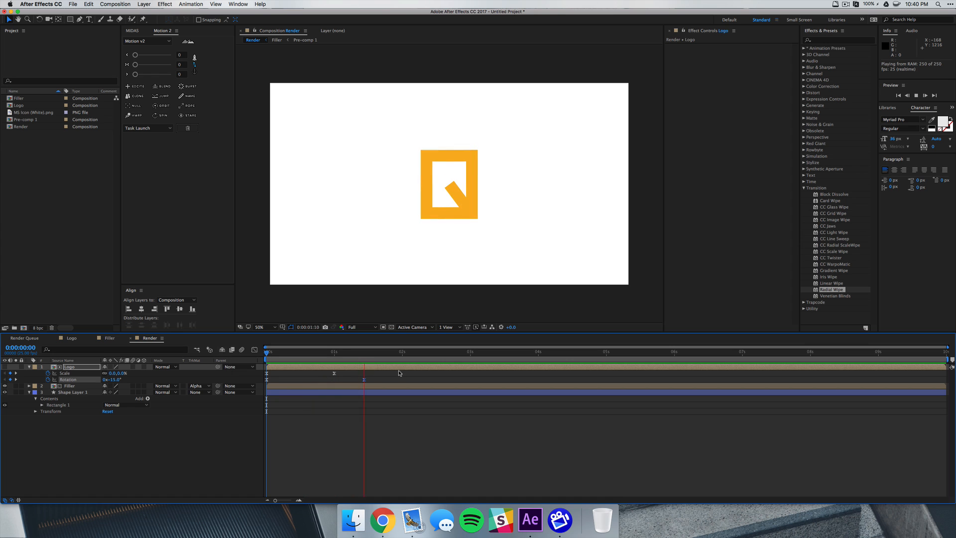
{"action": "left_click", "coordinate": [345, 351]}
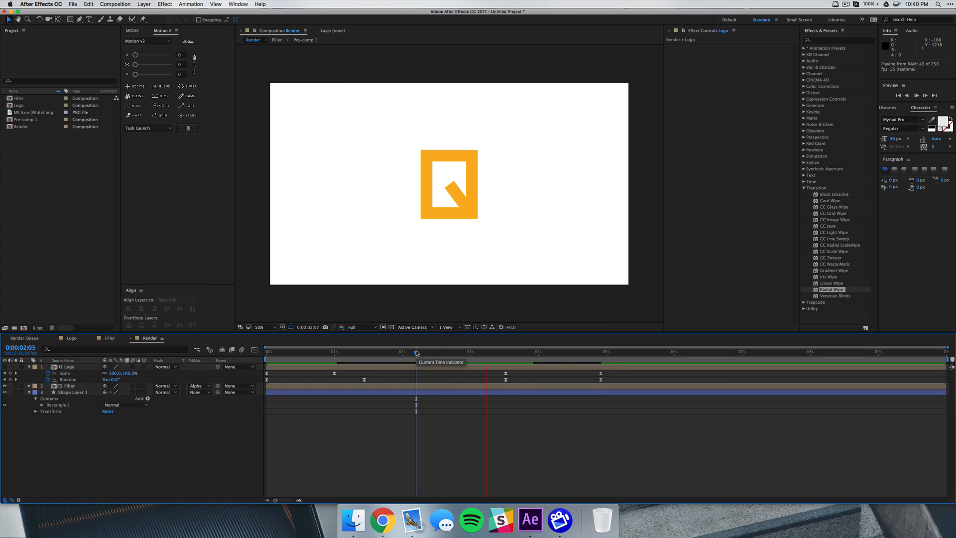
Cue the Render comp to 3:13, where the Logo's exit keyframes begin.
{"action": "left_click", "coordinate": [506, 351]}
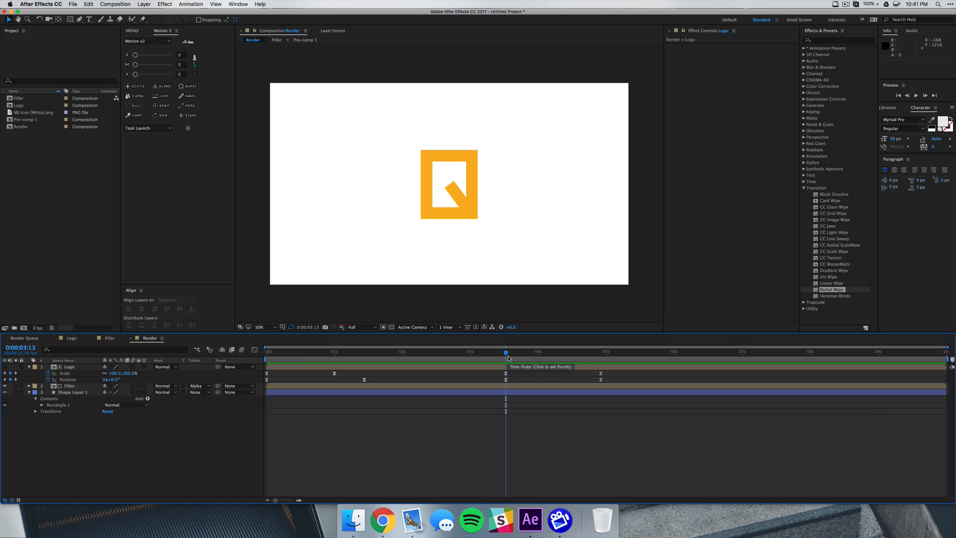
{"action": "mouse_move", "coordinate": [517, 370]}
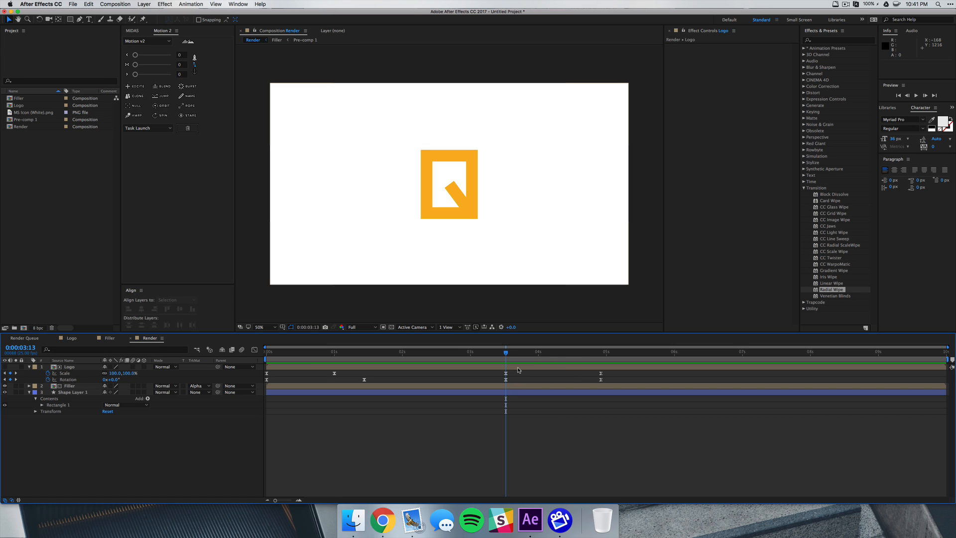
{"action": "mouse_move", "coordinate": [581, 384]}
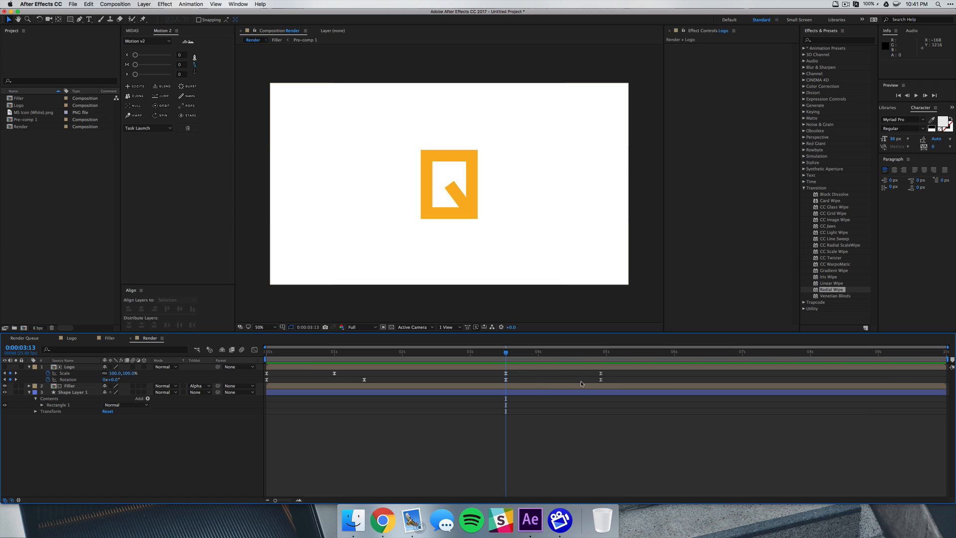
{"action": "mouse_move", "coordinate": [611, 378]}
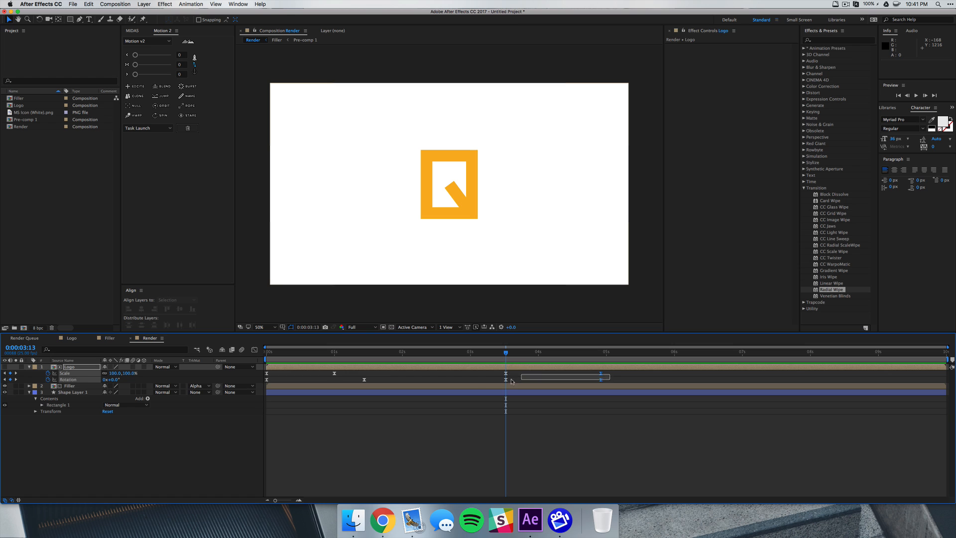
Adjust the exit keyframes' speed curves, check the logo near 4 seconds, and preview.
{"action": "left_click", "coordinate": [254, 350]}
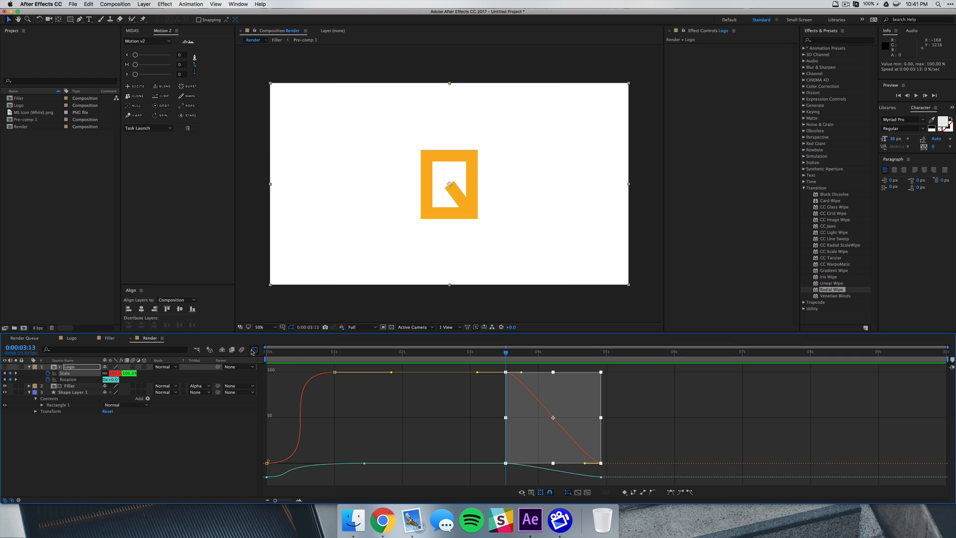
{"action": "mouse_move", "coordinate": [522, 374]}
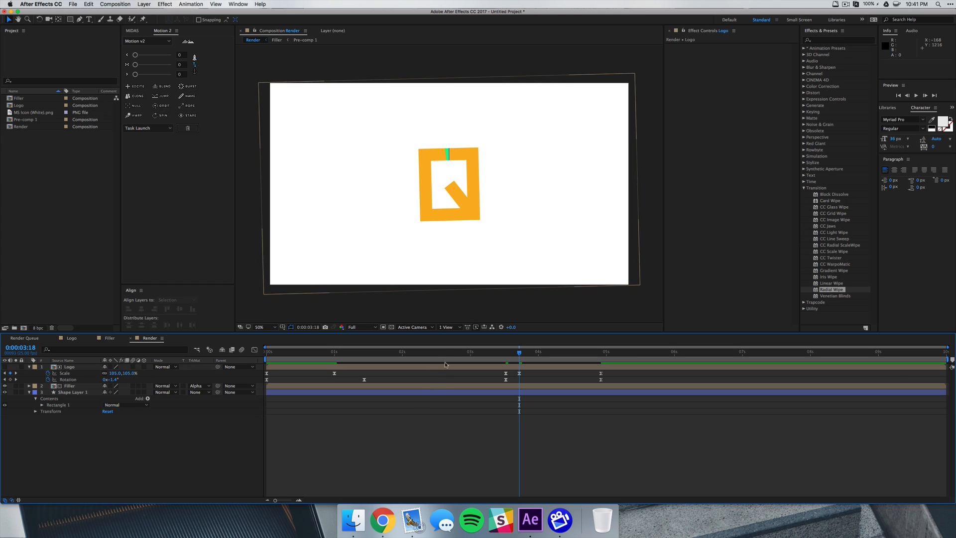
{"action": "left_click", "coordinate": [576, 352]}
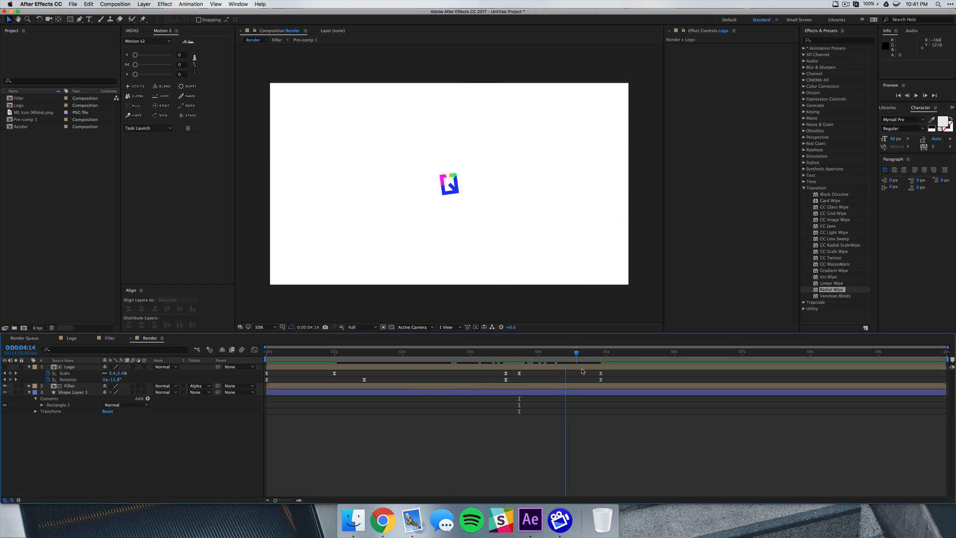
{"action": "key", "text": "space"}
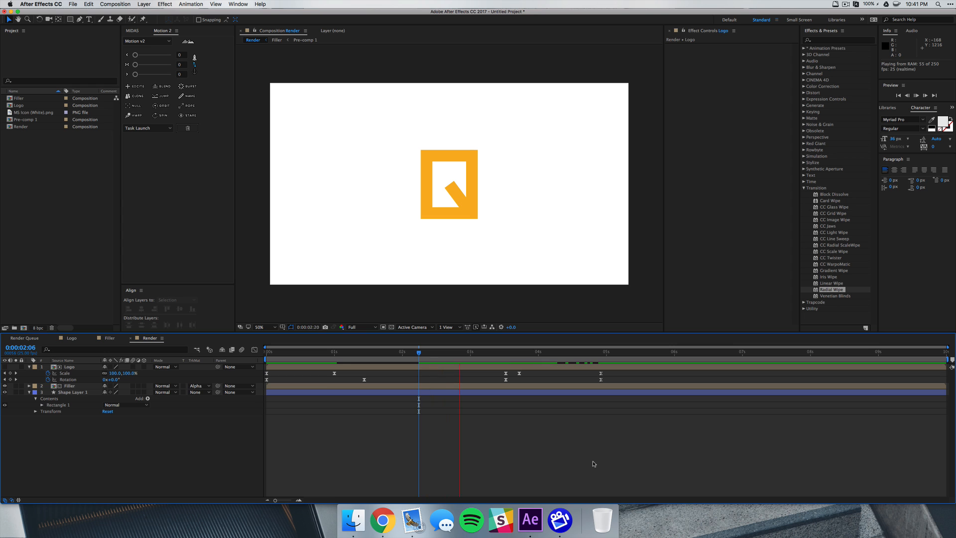